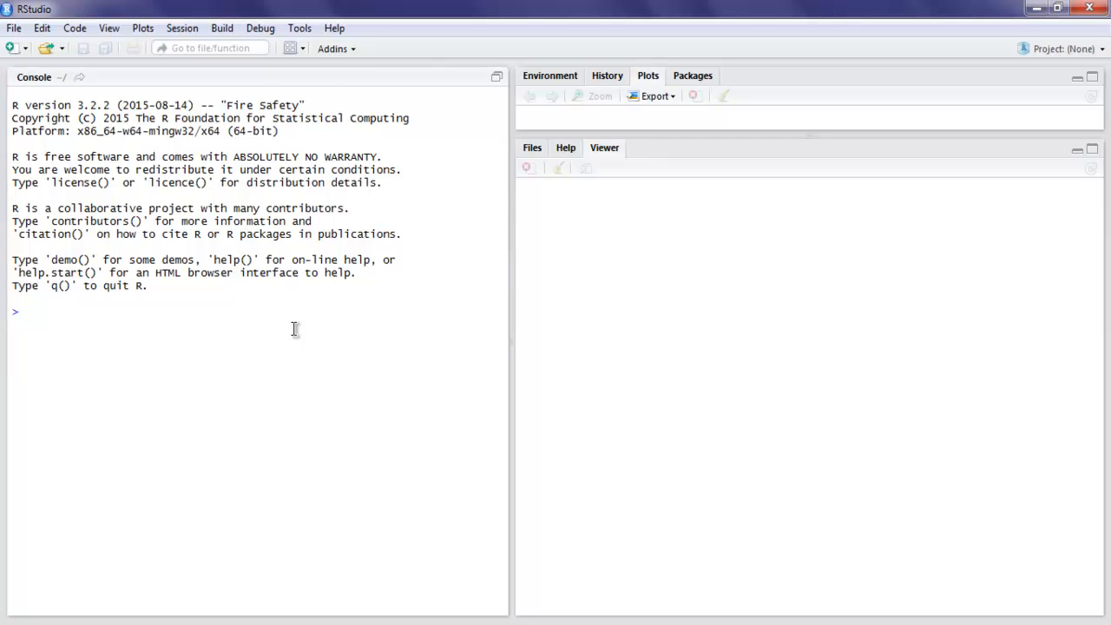
{"action": "mouse_move", "coordinate": [330, 95]}
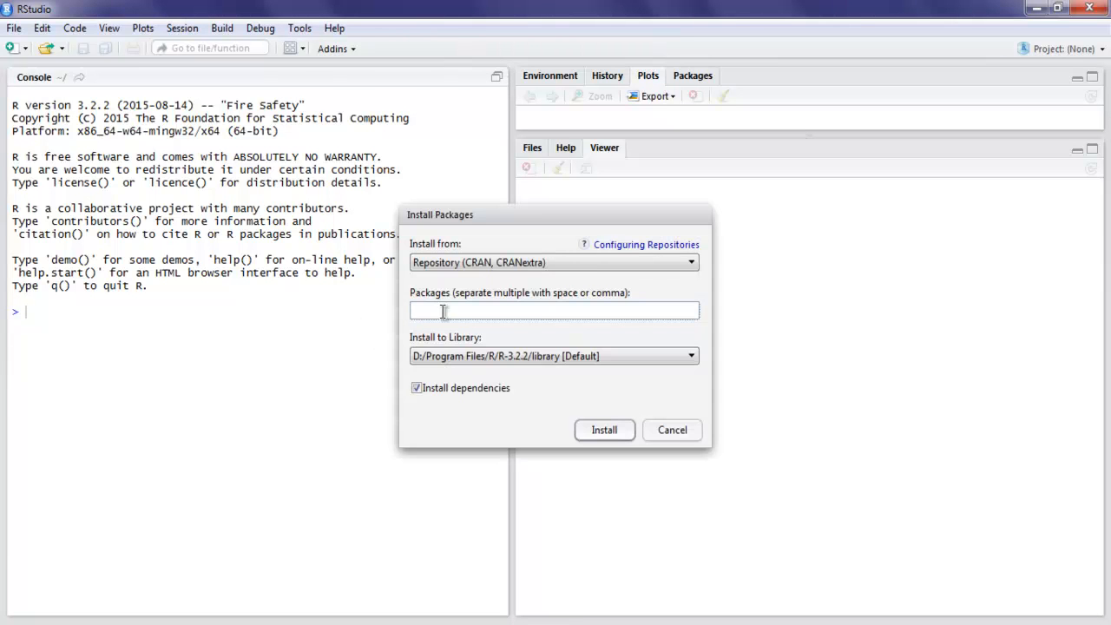
Step: Enter leaflet and magrittr in the Install Packages dialog's Packages field
{"action": "type", "text": "lea"}
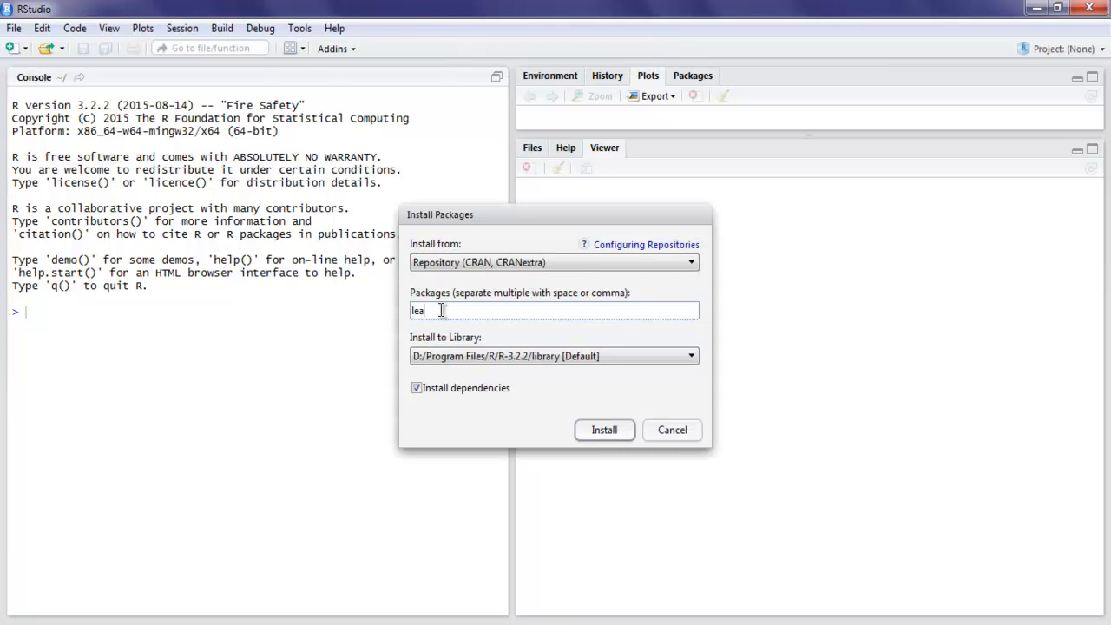
{"action": "type", "text": "flet"}
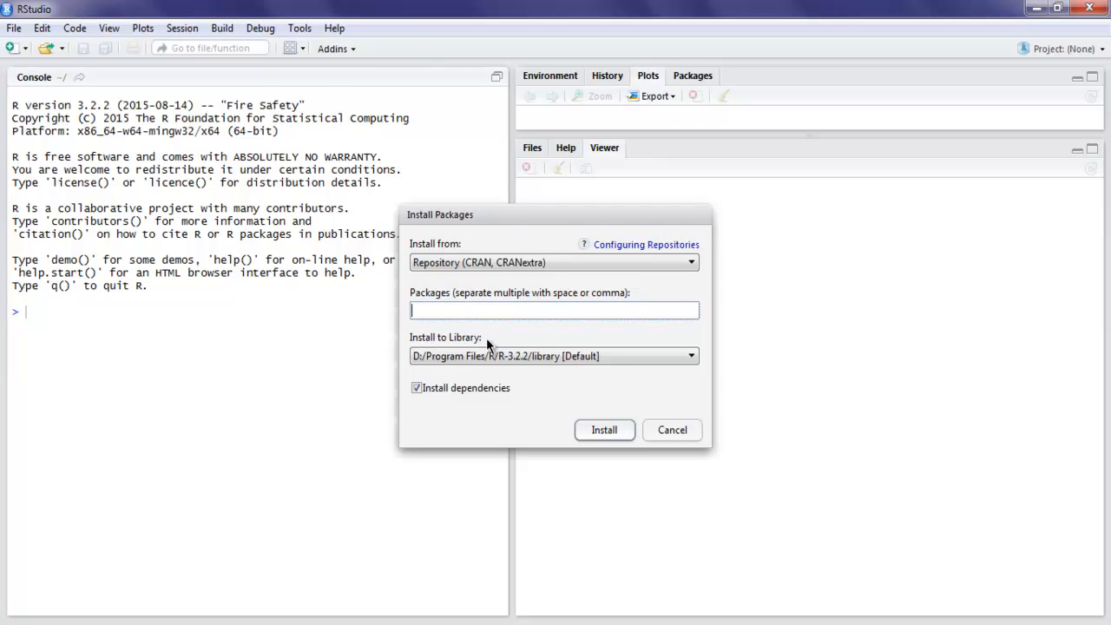
{"action": "type", "text": "mag"}
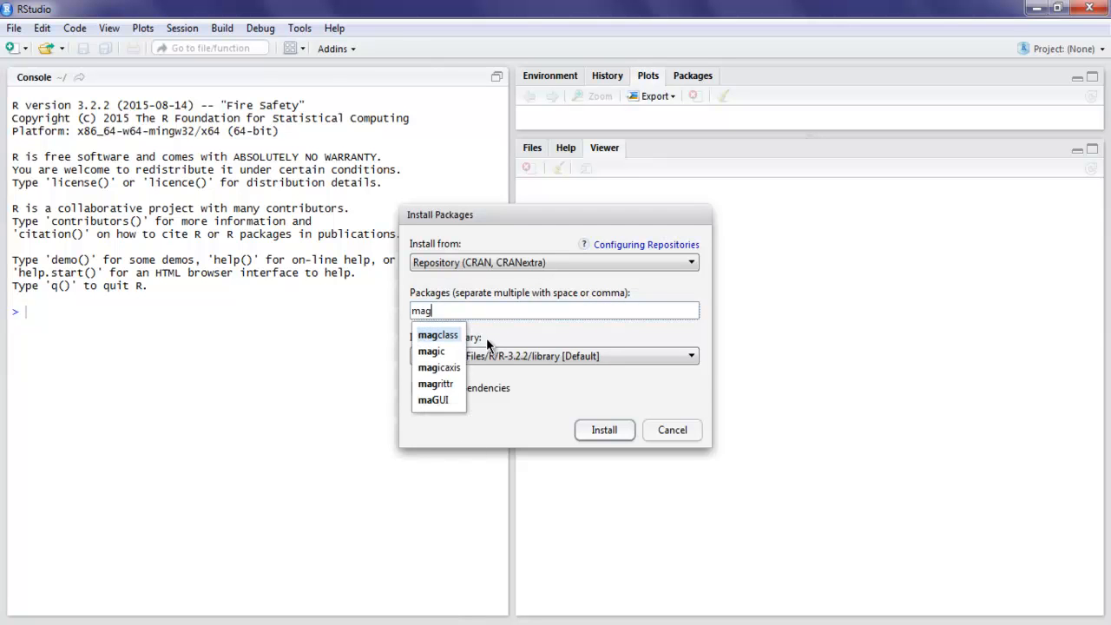
{"action": "type", "text": "rittr"}
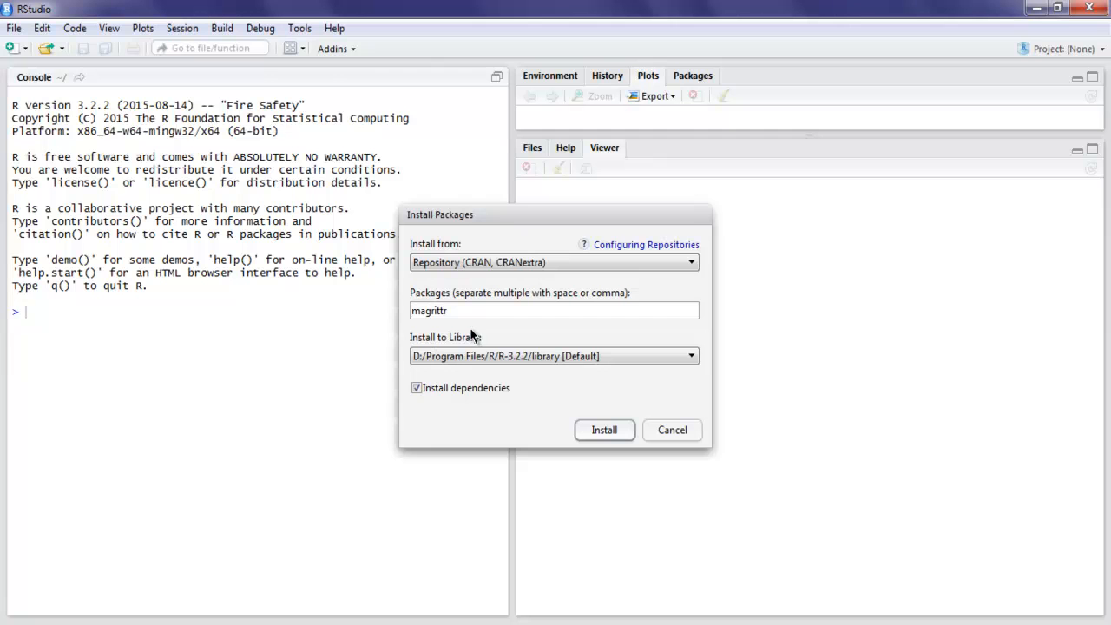
{"action": "mouse_move", "coordinate": [631, 389]}
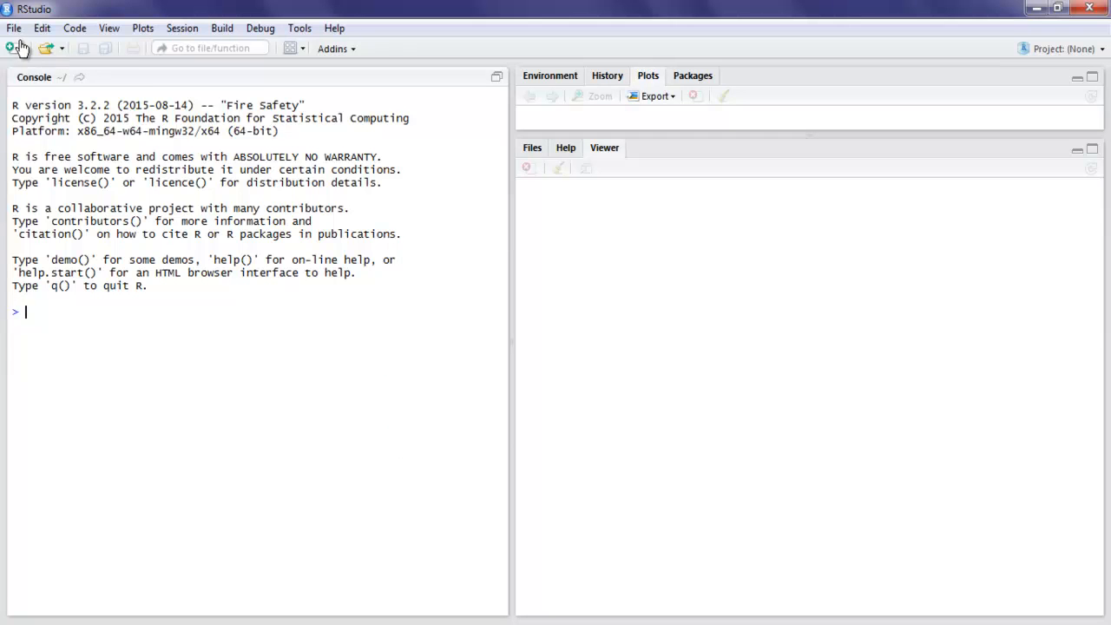
Step: Create a new blank R script from the New File menu
{"action": "left_click", "coordinate": [10, 49]}
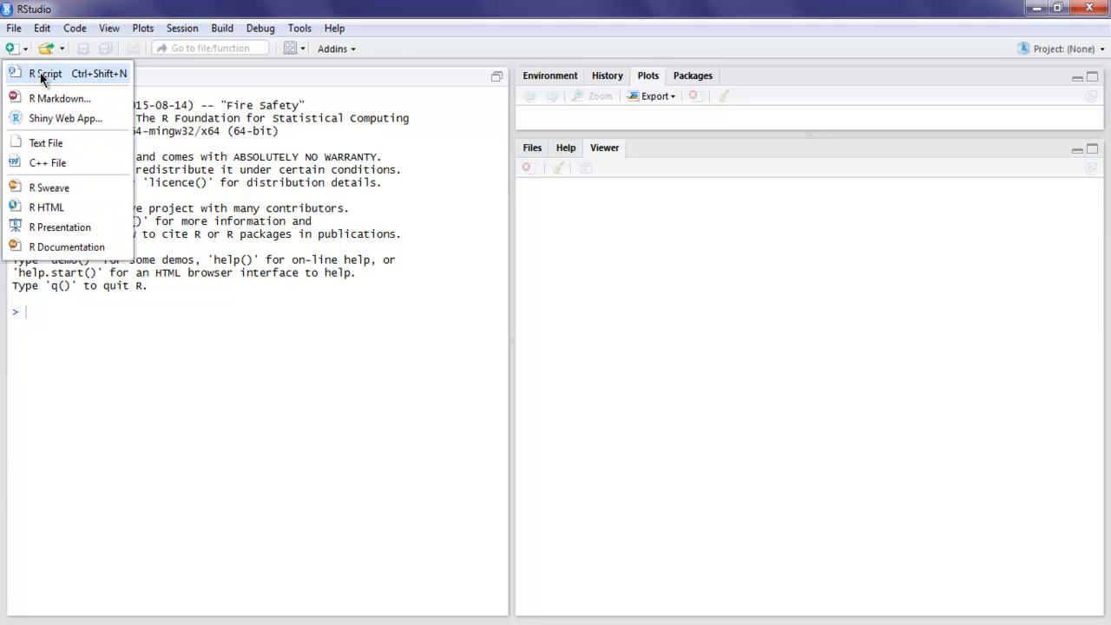
{"action": "left_click", "coordinate": [45, 73]}
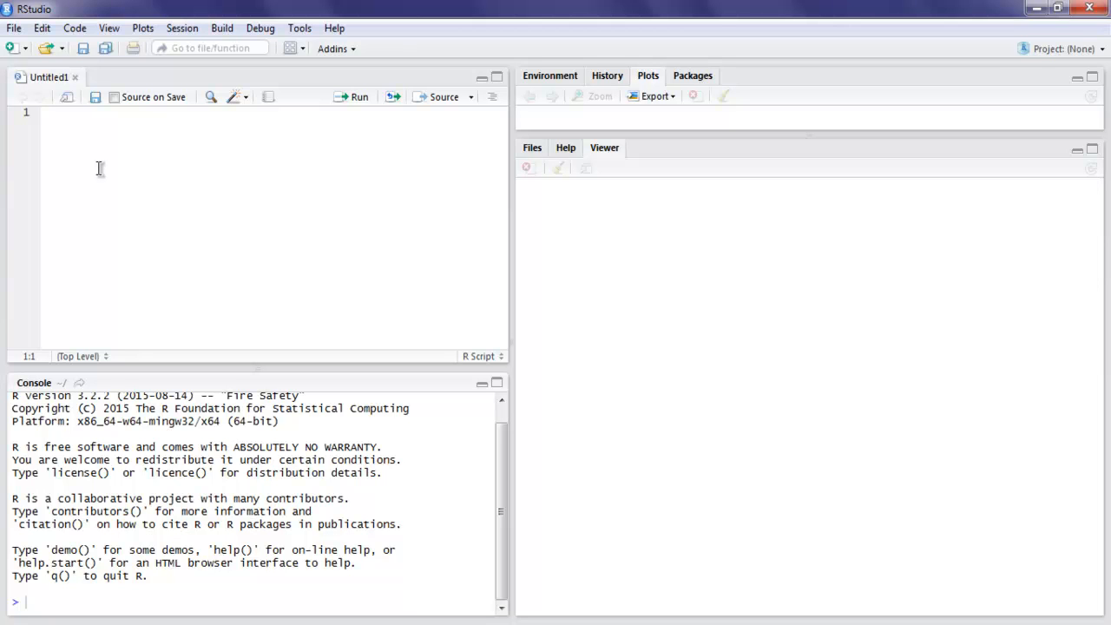
Step: Write library(leaflet) and library(magrittr) on the script's first two lines
{"action": "type", "text": "library"}
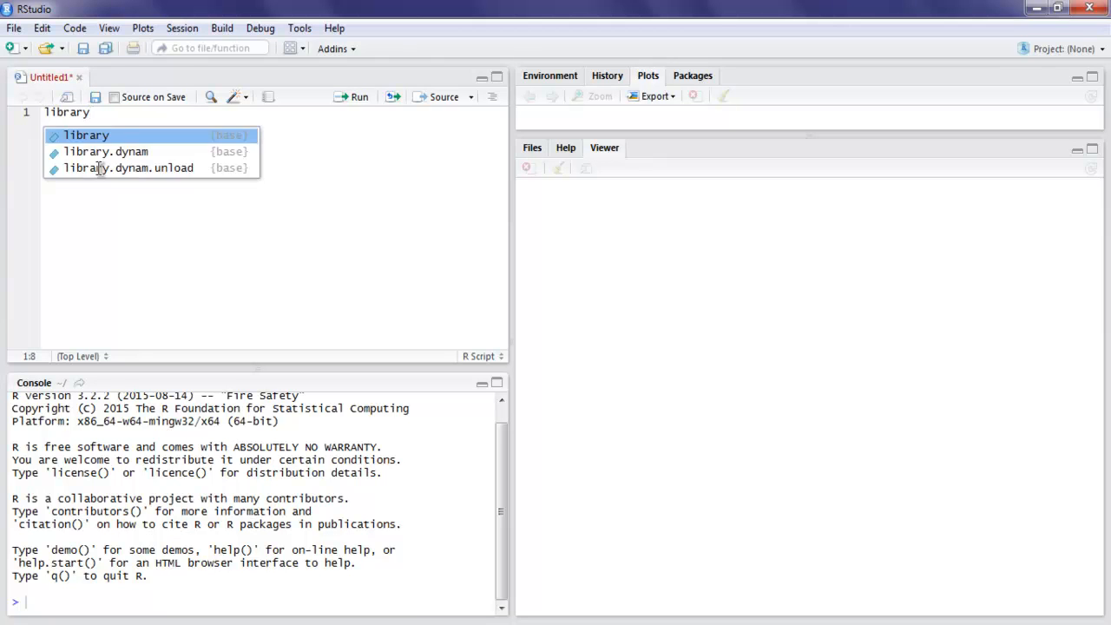
{"action": "type", "text": "(l"}
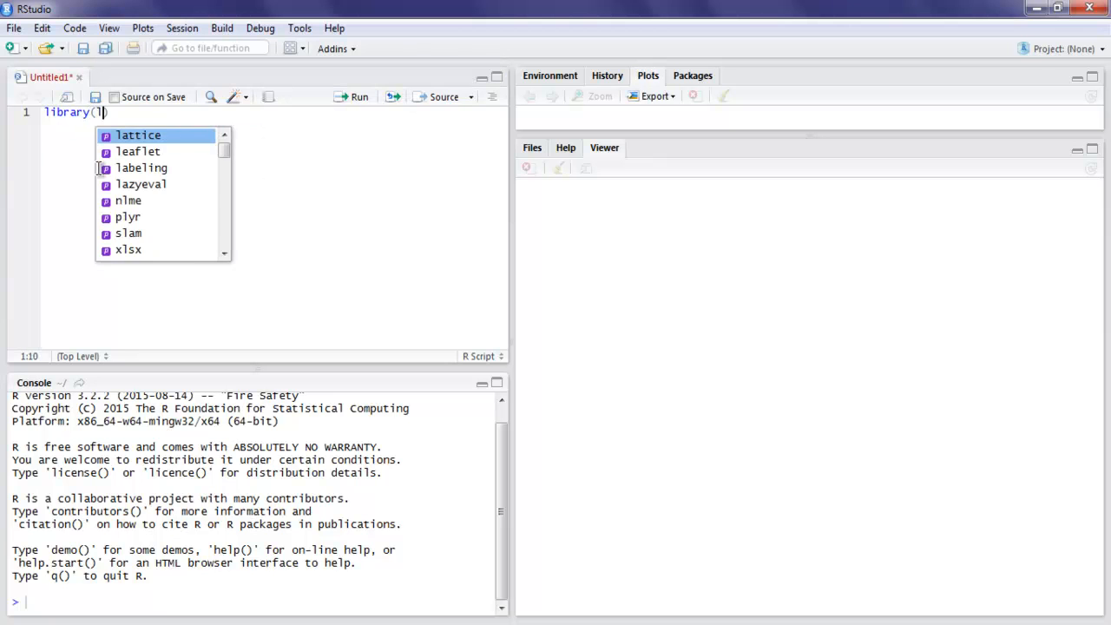
{"action": "left_click", "coordinate": [139, 151]}
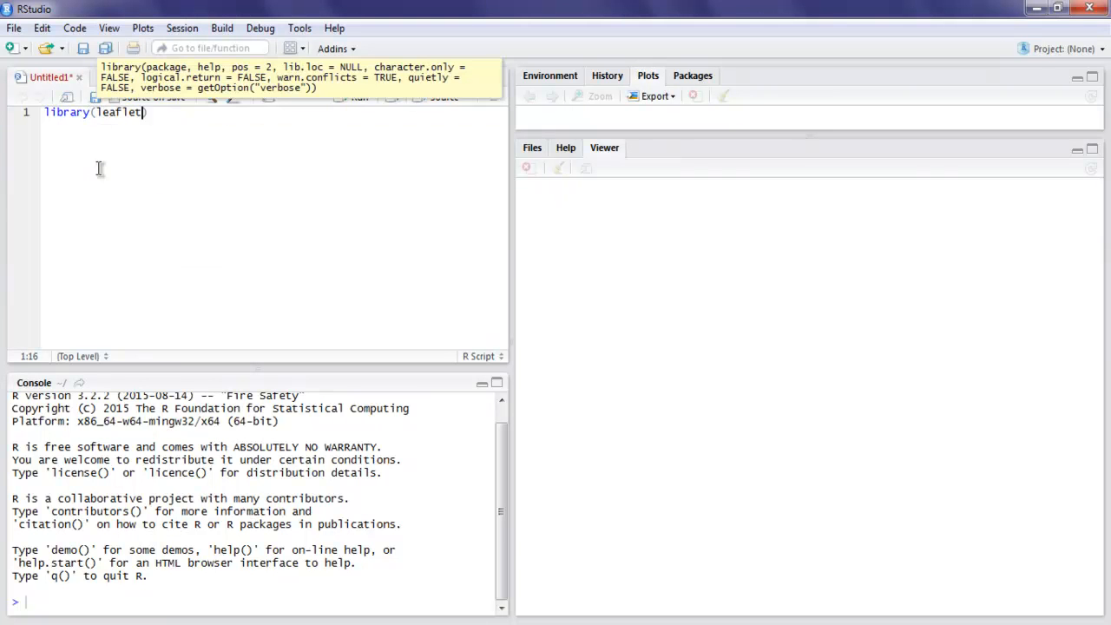
{"action": "type", "text": "library"}
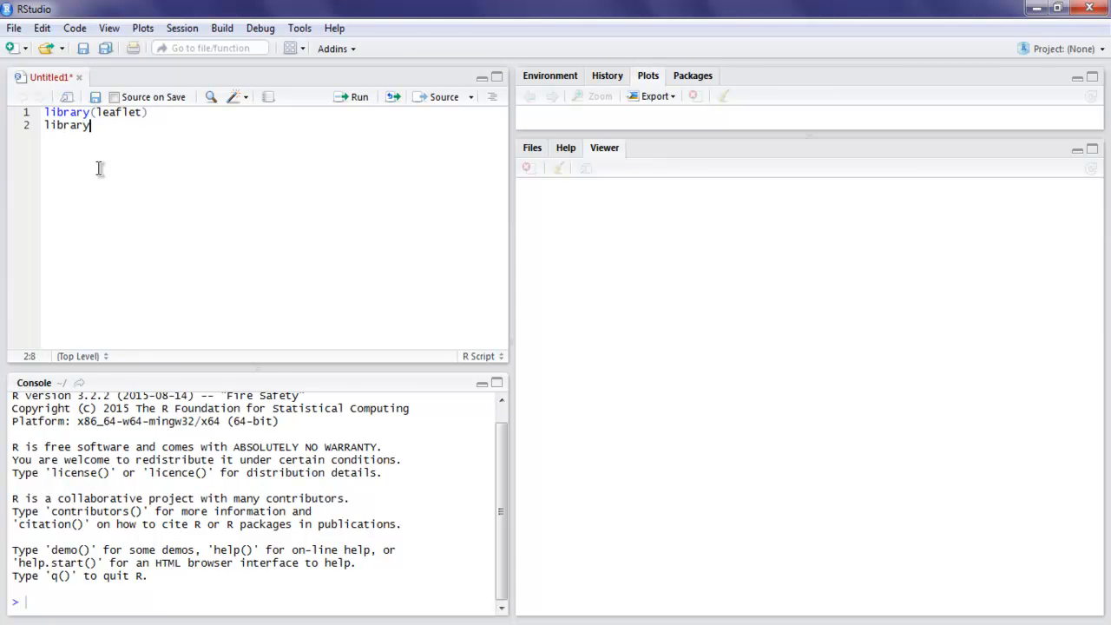
{"action": "type", "text": "(magrittr"}
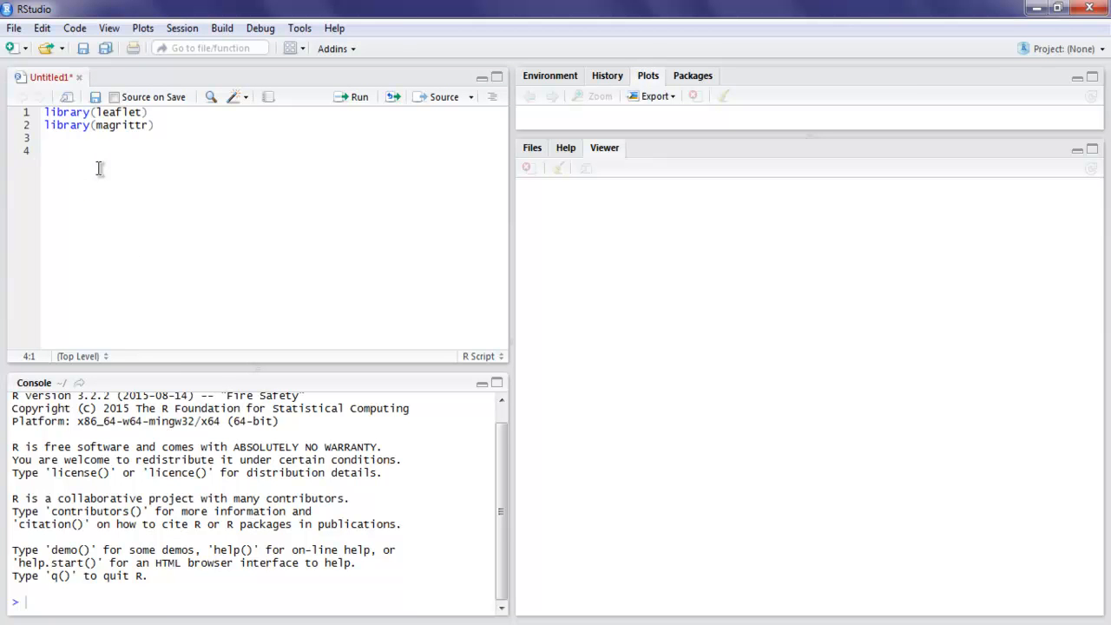
Step: Write SFMap <- leaflet() %>% to start the map assignment
{"action": "type", "text": "s"}
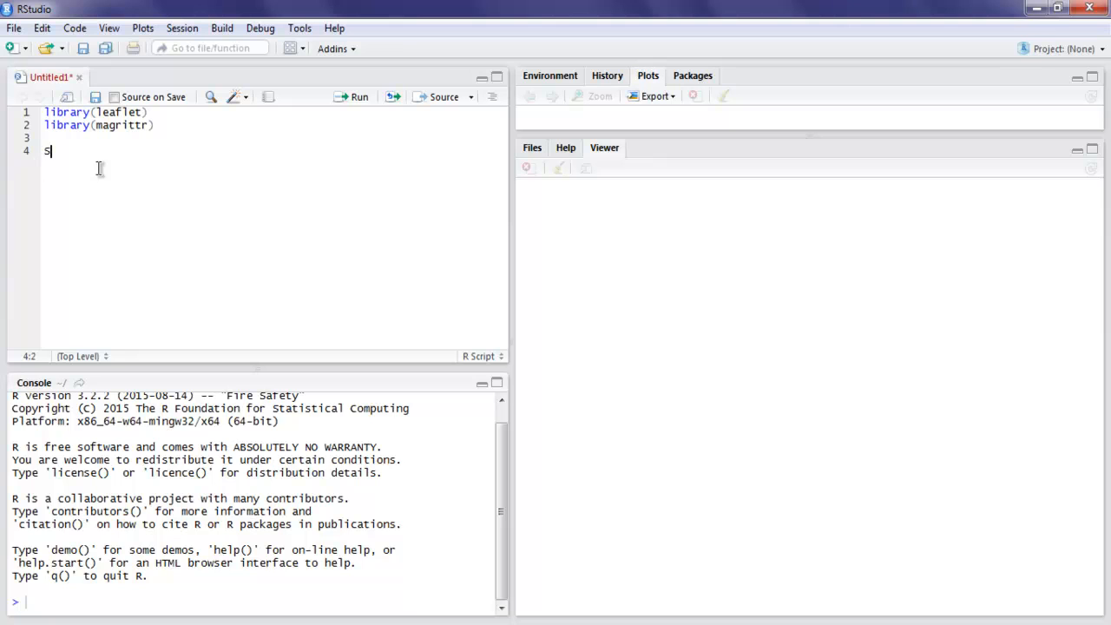
{"action": "type", "text": "FMa"}
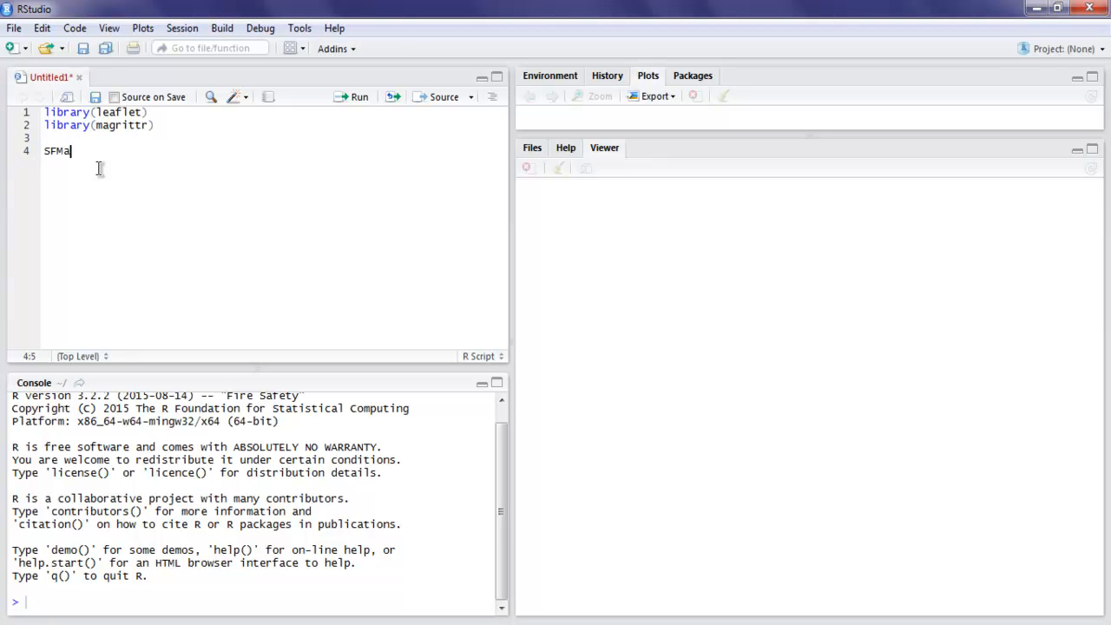
{"action": "type", "text": "p"}
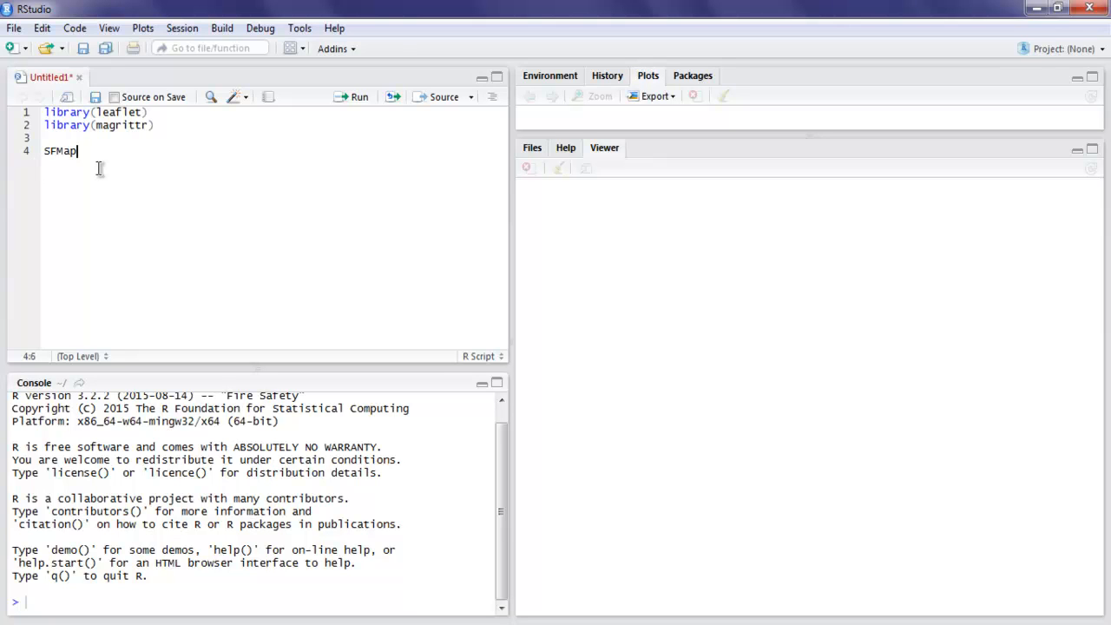
{"action": "type", "text": "<-"}
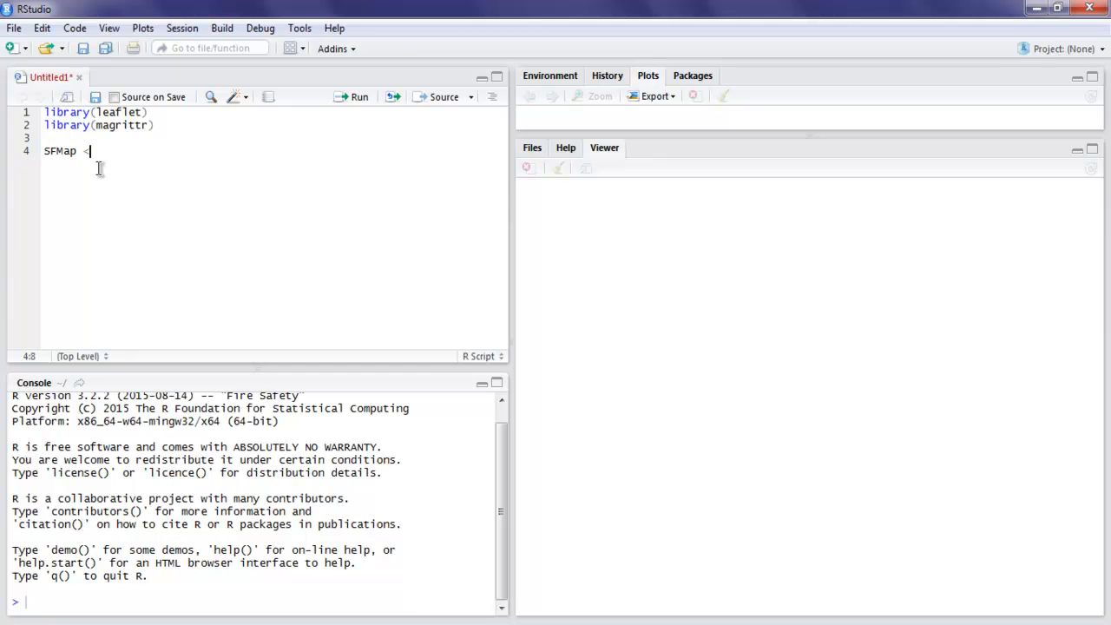
{"action": "type", "text": "-"}
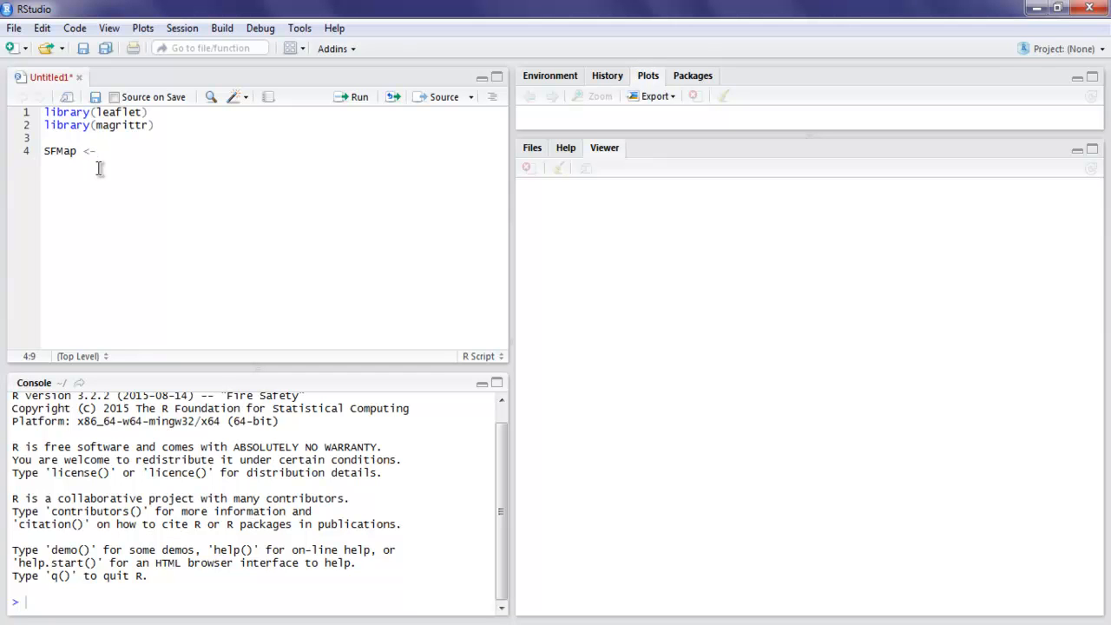
{"action": "type", "text": "leaf"}
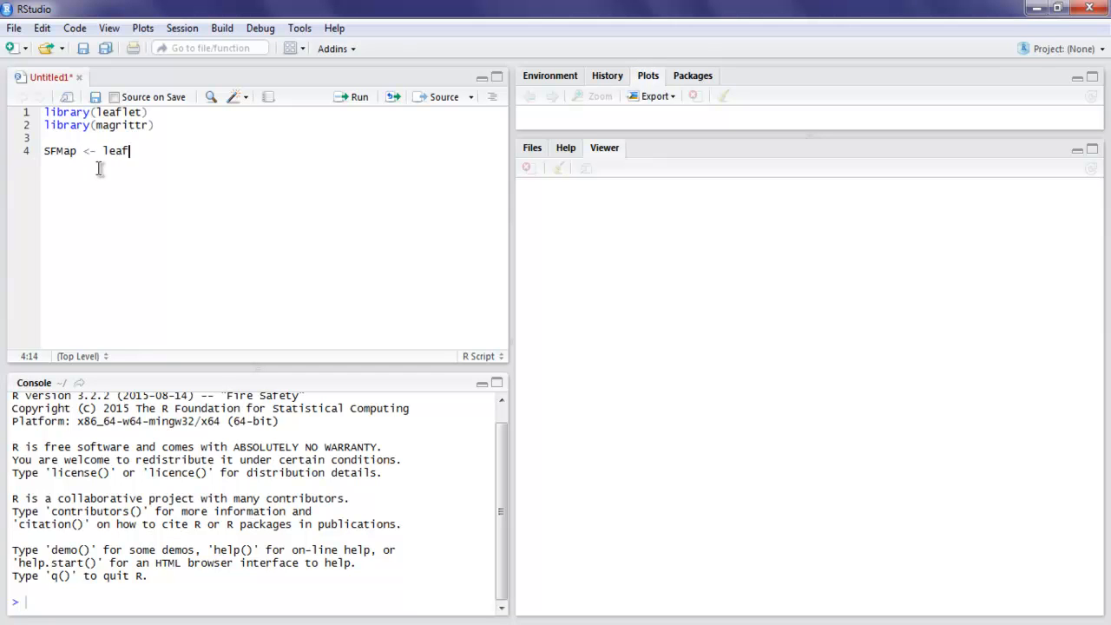
{"action": "type", "text": "let()"}
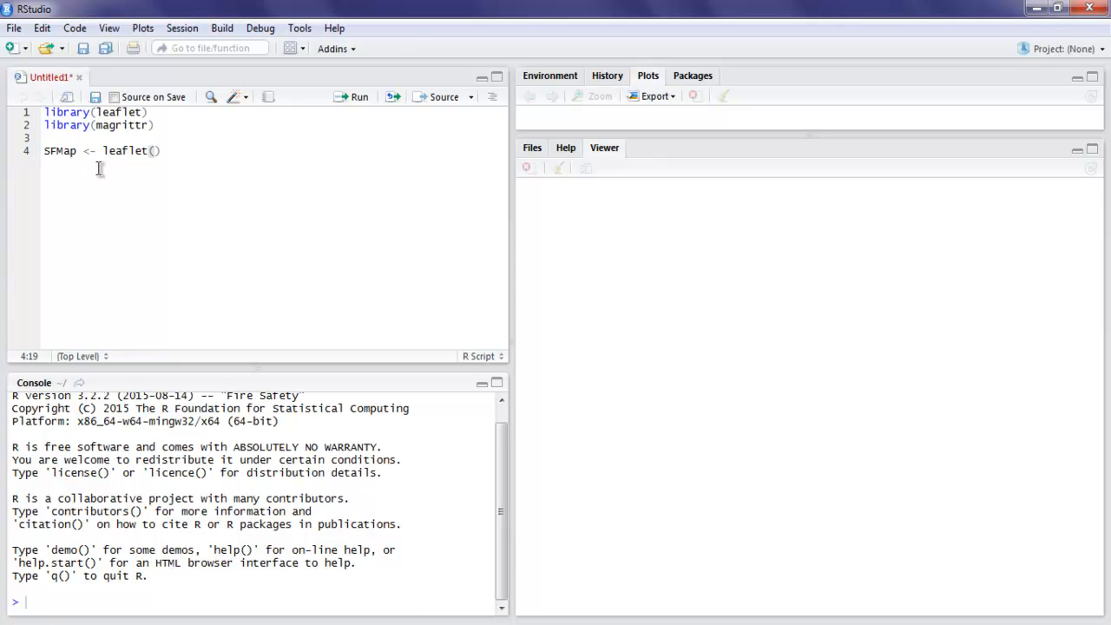
{"action": "type", "text": "%>%"}
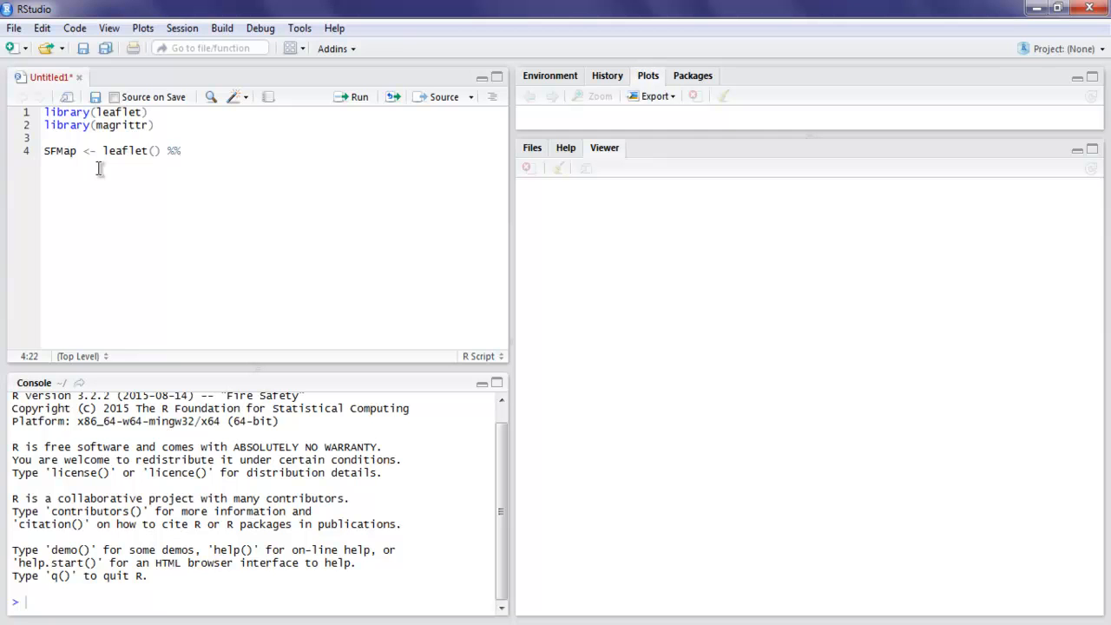
Step: Add addTiles() on line 5, fix the pipe after leaflet(), and end addTiles() with %>%
{"action": "type", "text": "ad"}
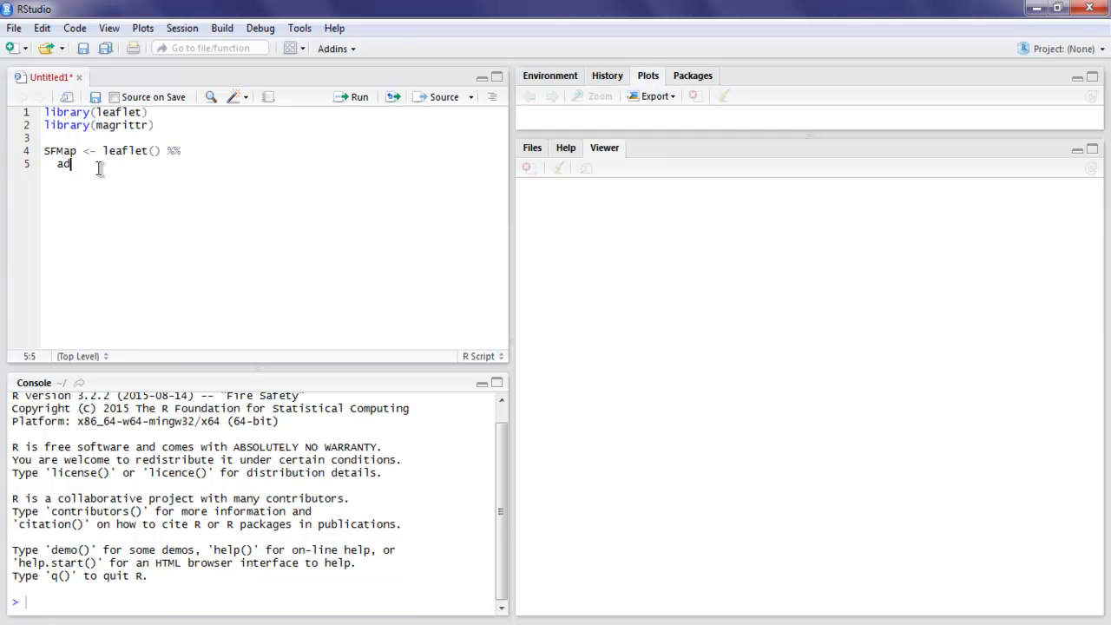
{"action": "type", "text": "dTil"}
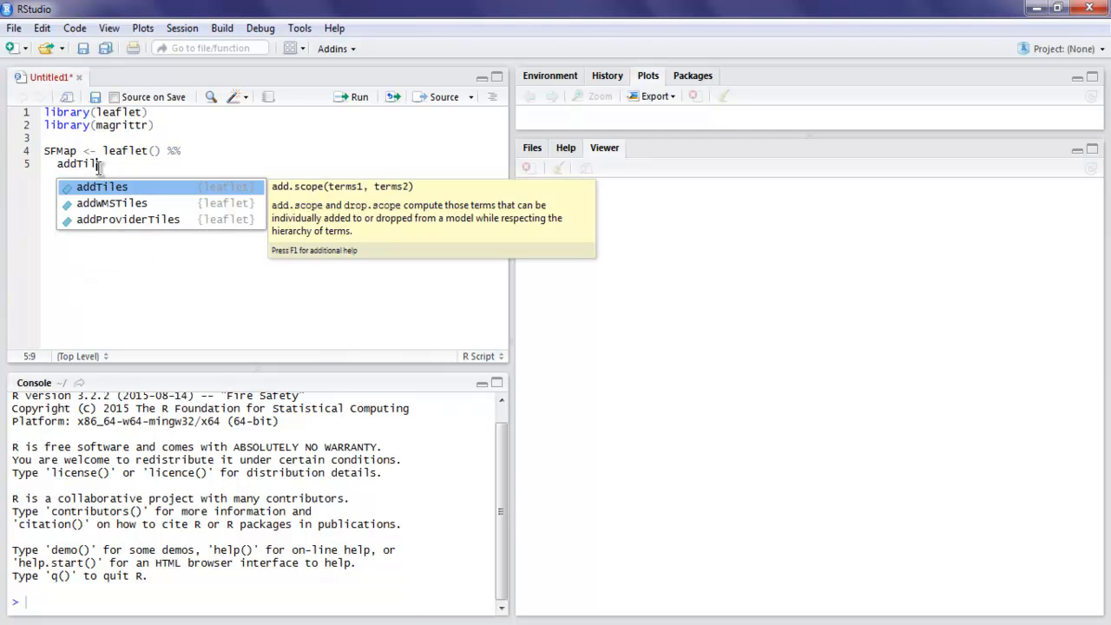
{"action": "left_click", "coordinate": [101, 186]}
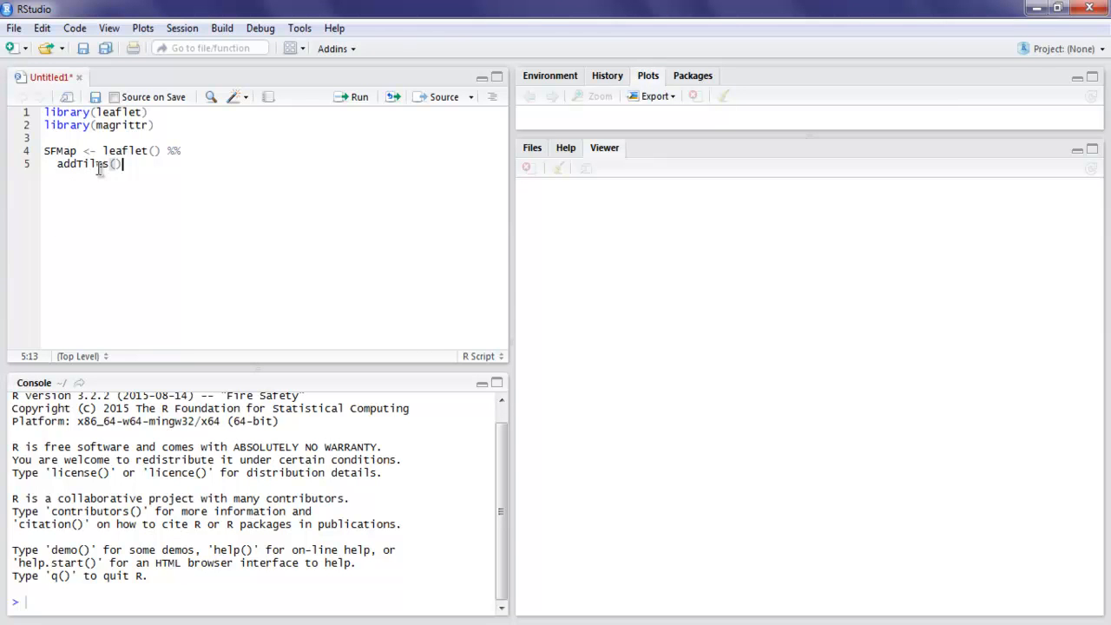
{"action": "left_click", "coordinate": [174, 149]}
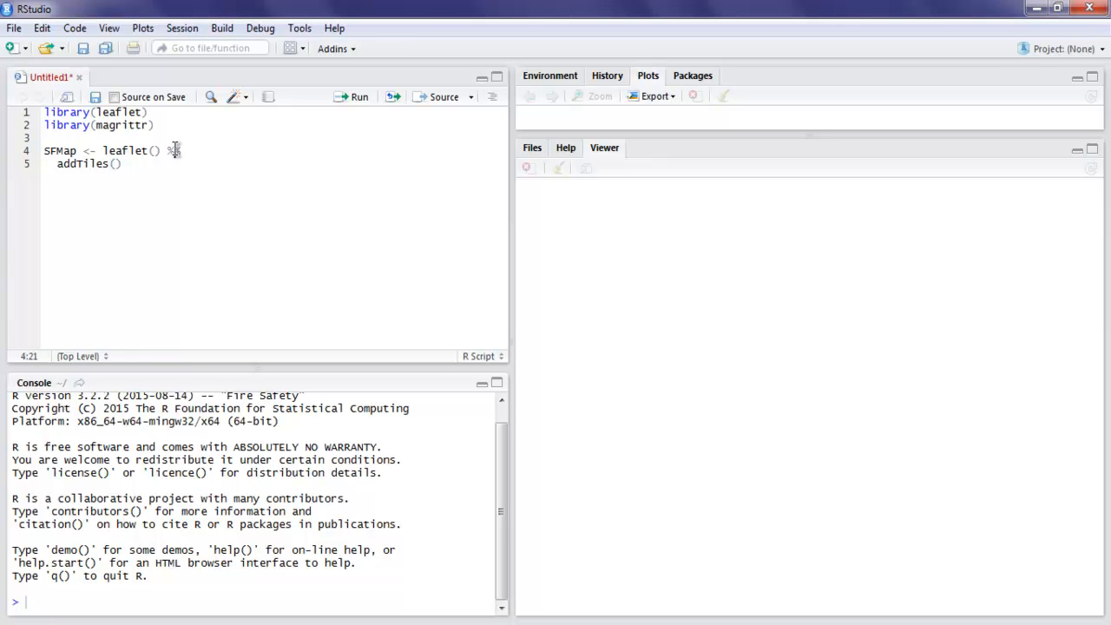
{"action": "type", "text": ">"}
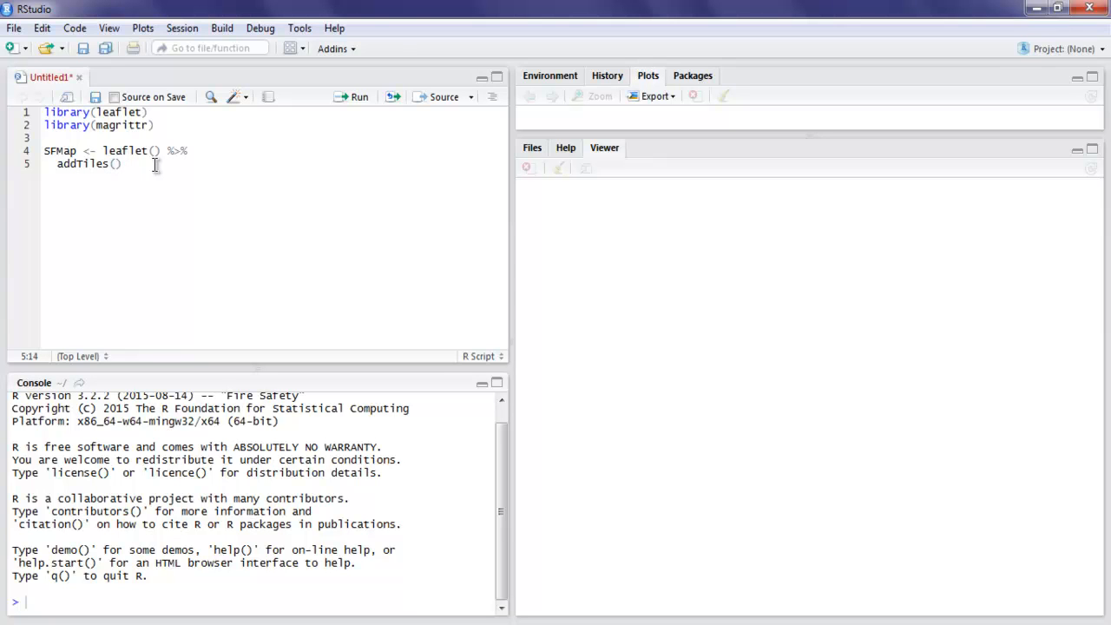
{"action": "type", "text": "%>%"}
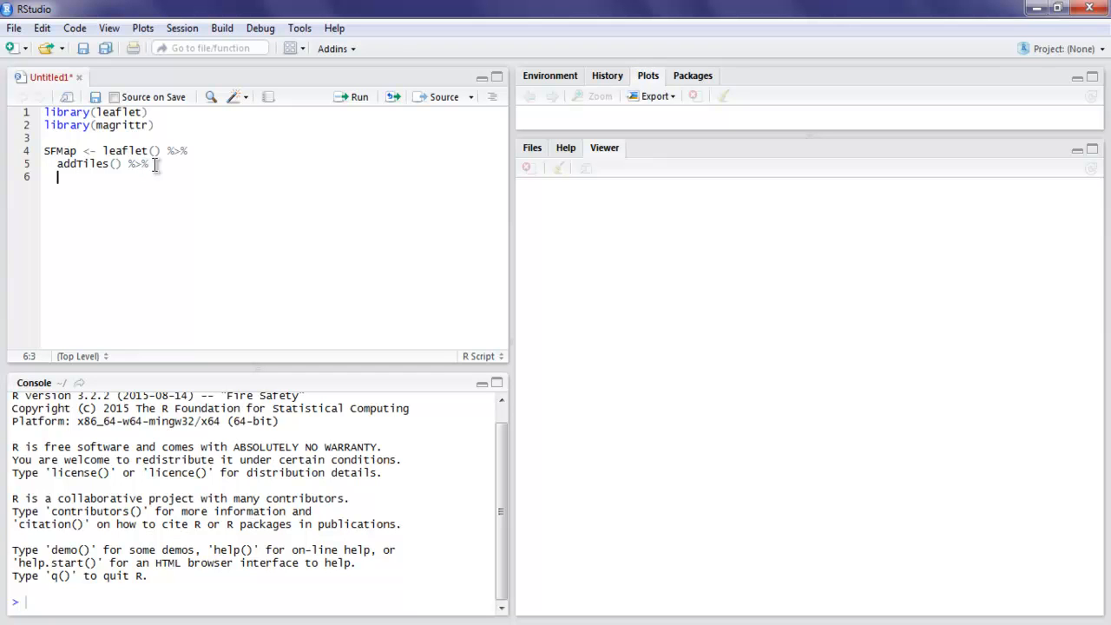
Step: Write setView(-122.42,37.78,zoom=13) %>% on line 6, correcting a typo in zoom
{"action": "type", "text": "set"}
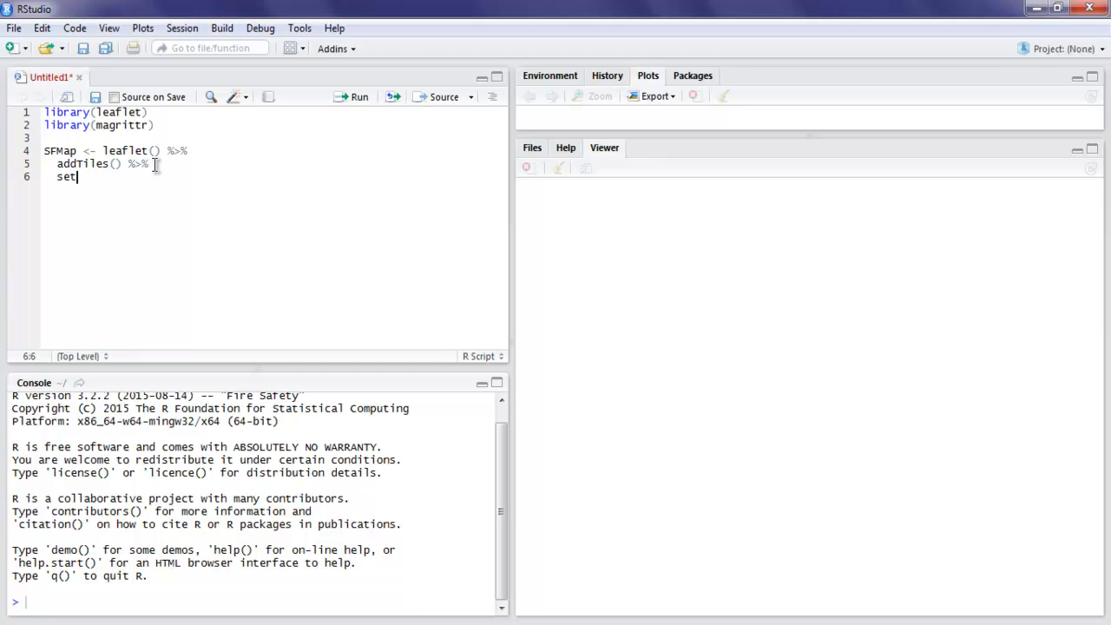
{"action": "type", "text": "V"}
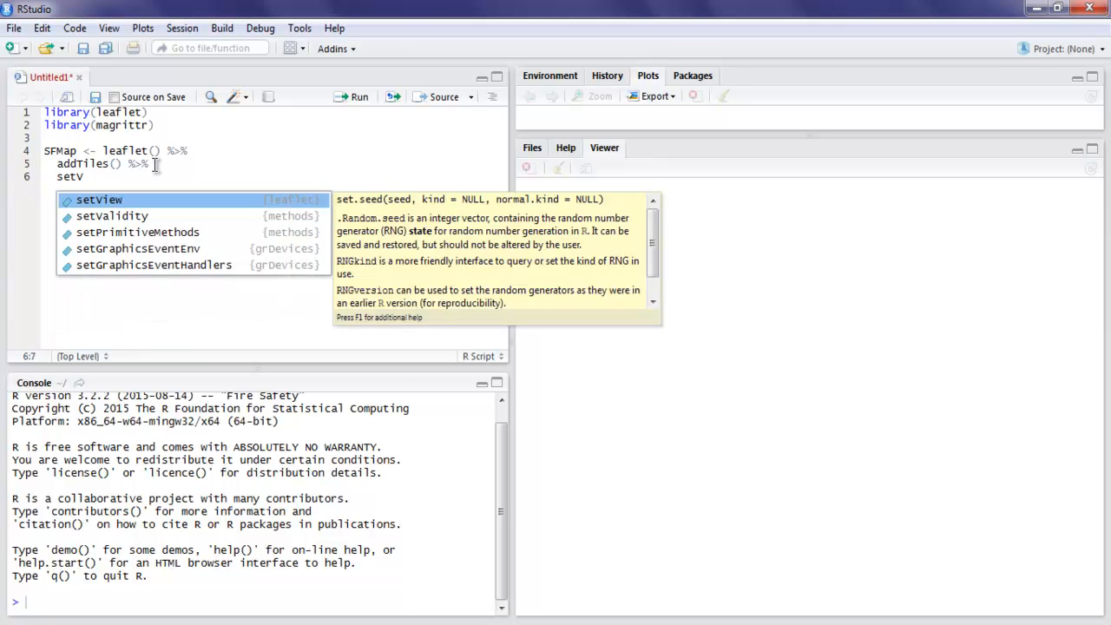
{"action": "left_click", "coordinate": [99, 200]}
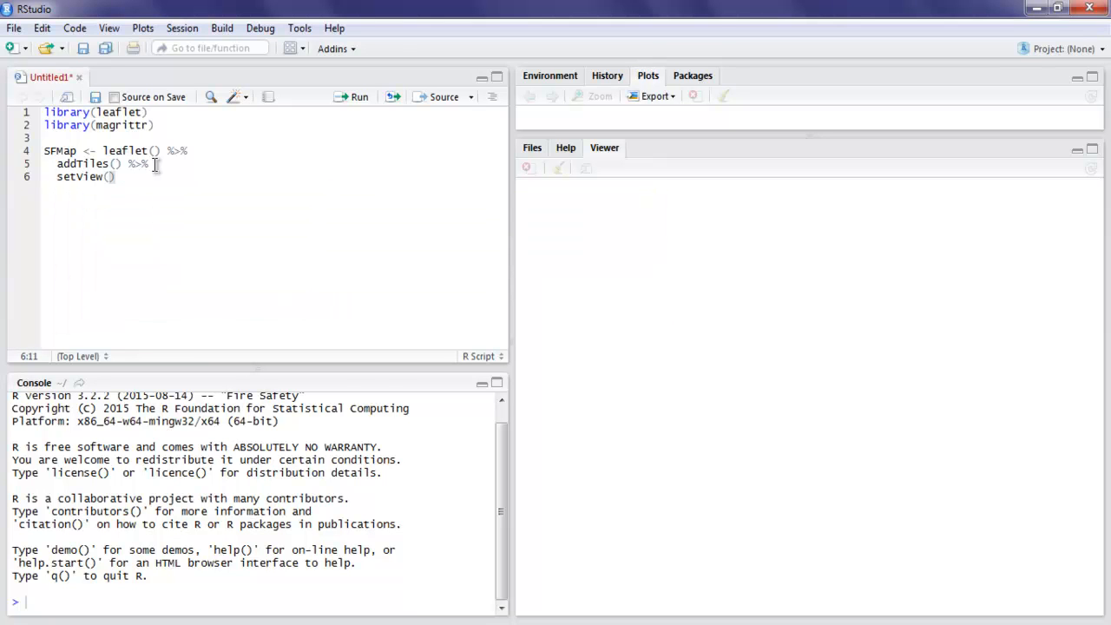
{"action": "type", "text": "-122"}
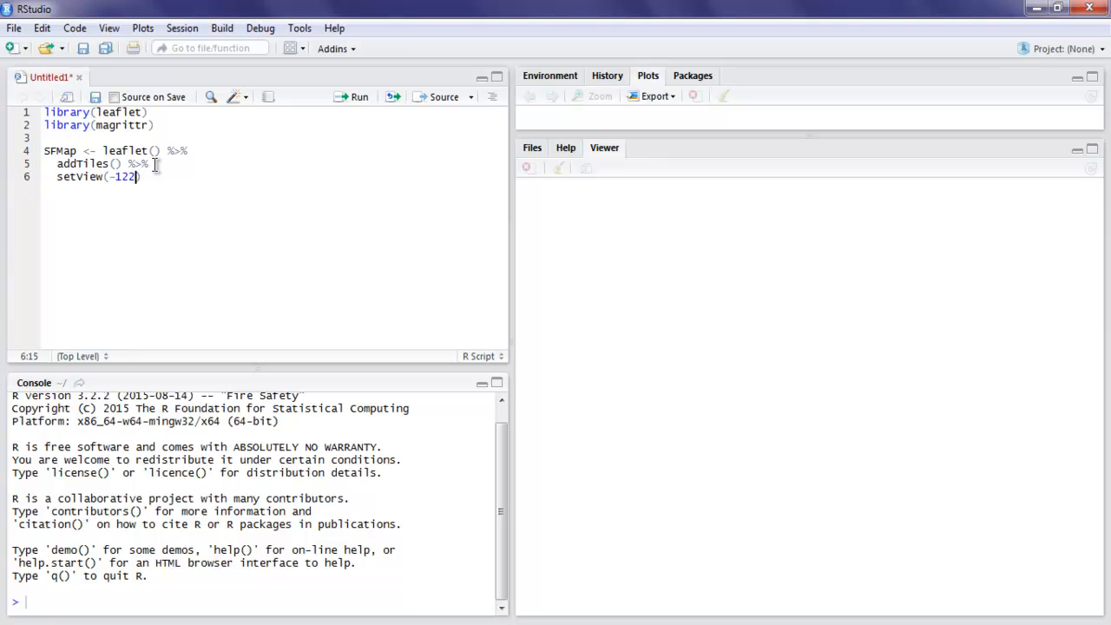
{"action": "type", "text": ".42"}
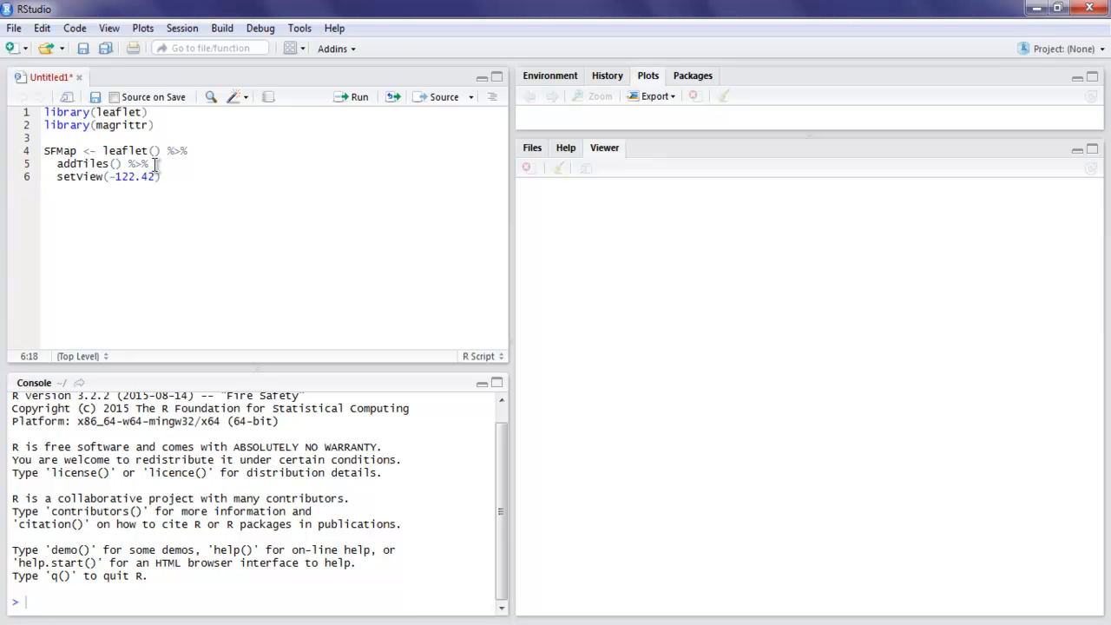
{"action": "type", "text": ","}
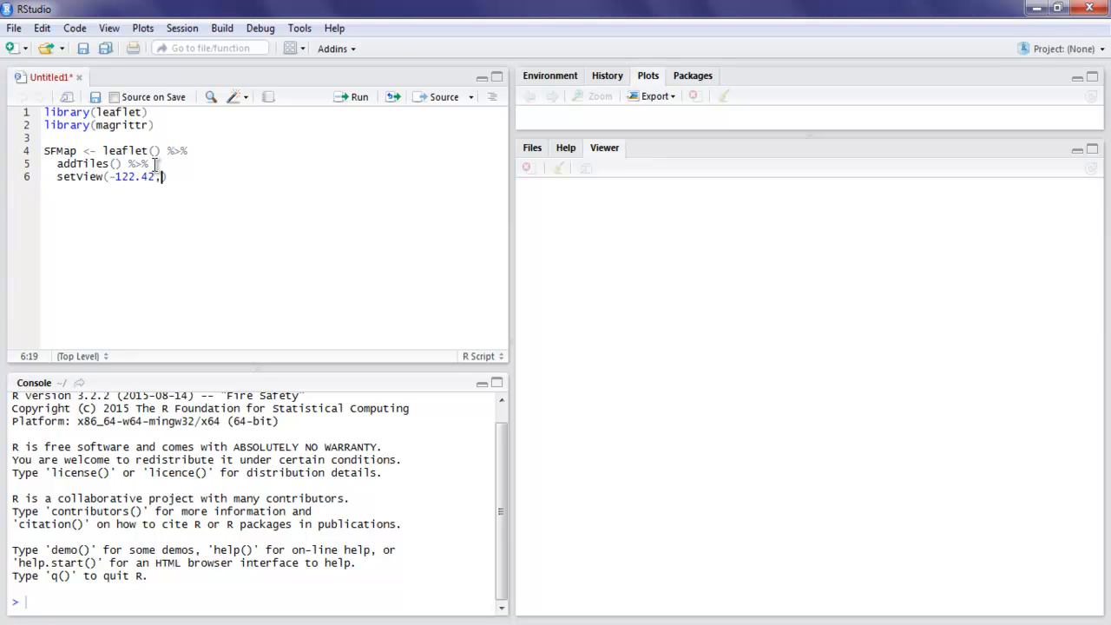
{"action": "type", "text": "37."}
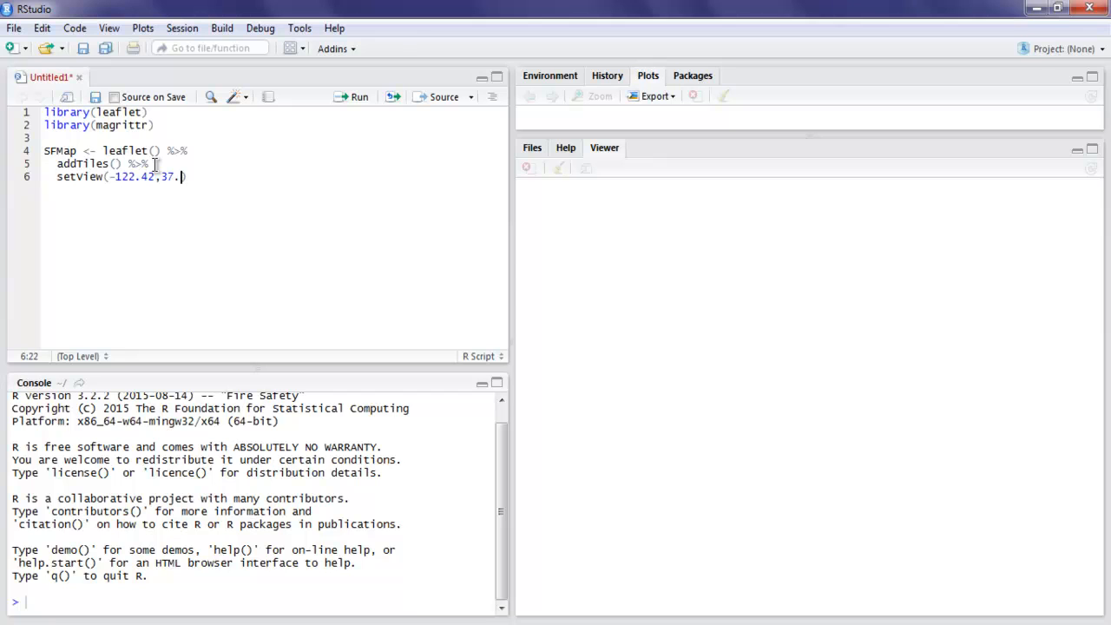
{"action": "type", "text": "98"}
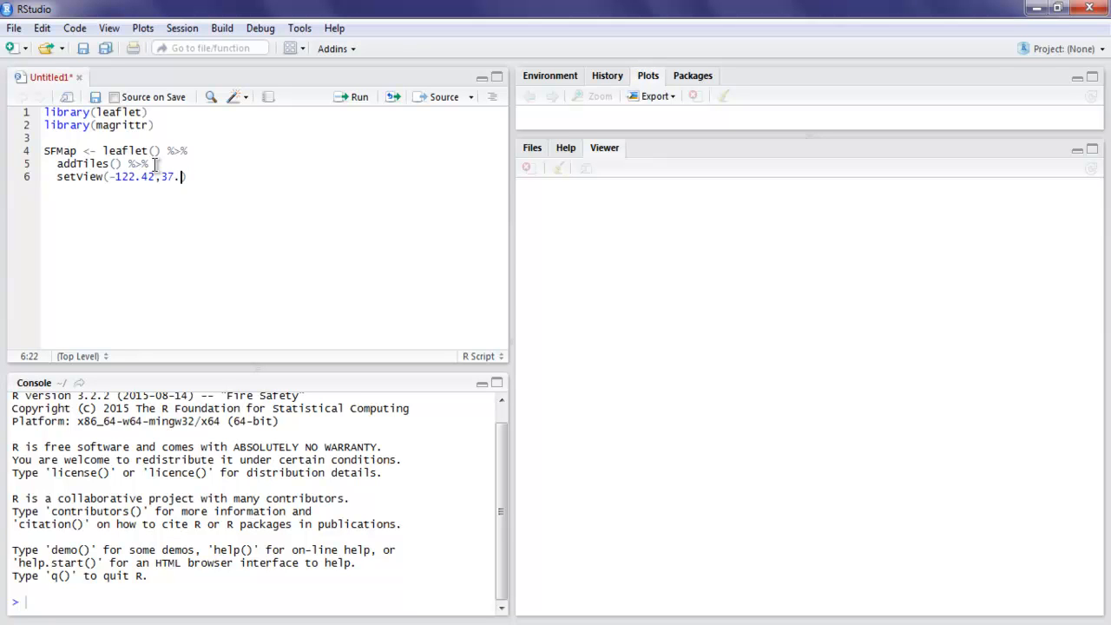
{"action": "type", "text": "78)"}
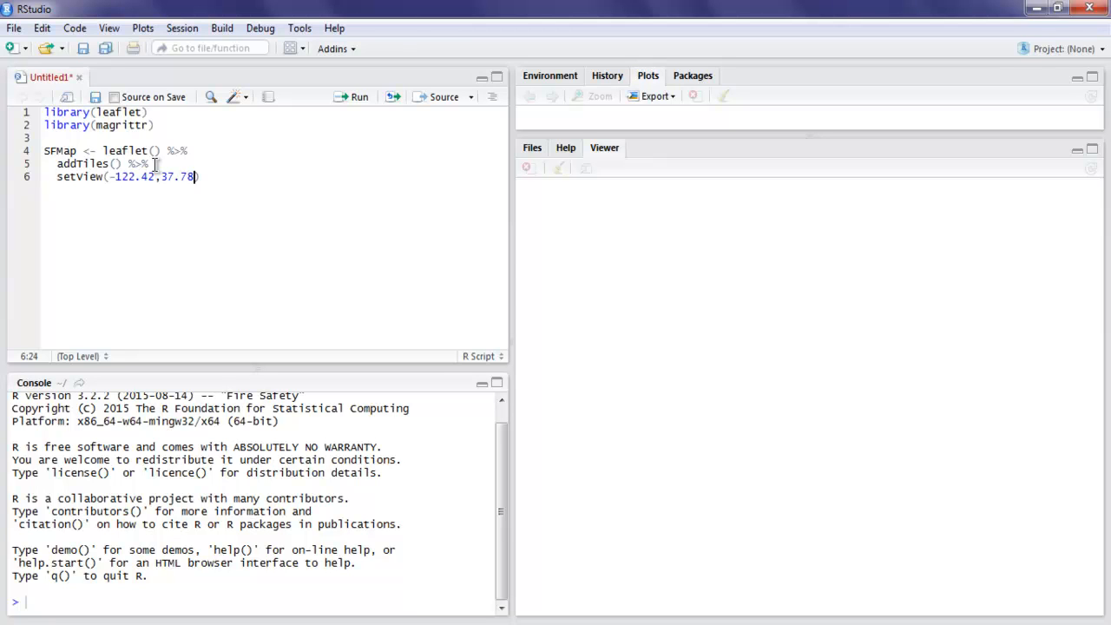
{"action": "type", "text": ",z"}
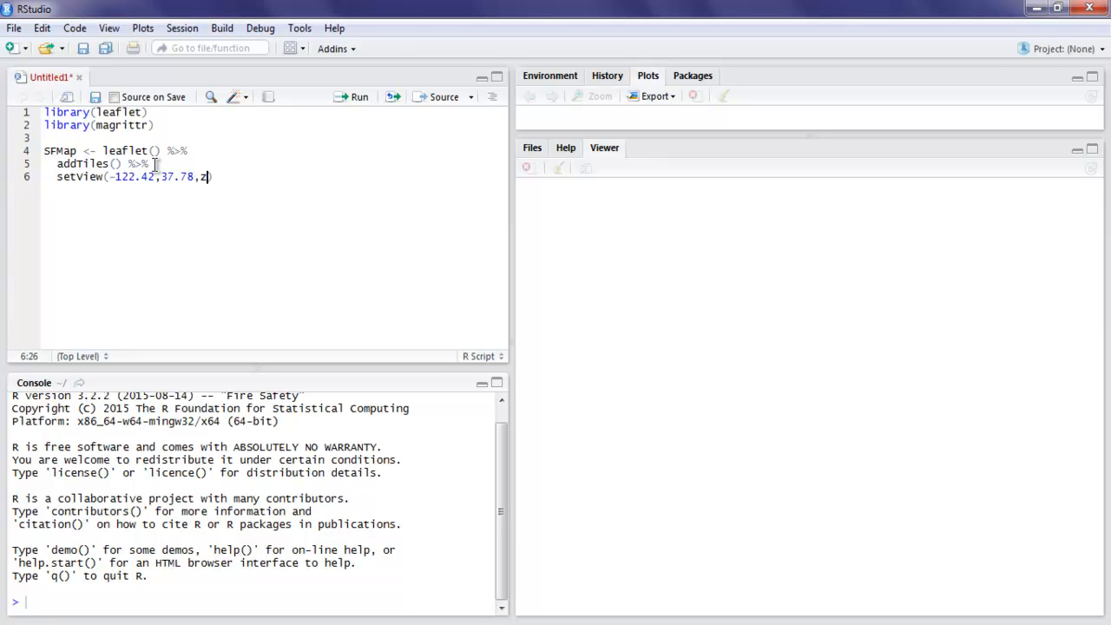
{"action": "type", "text": "oom="}
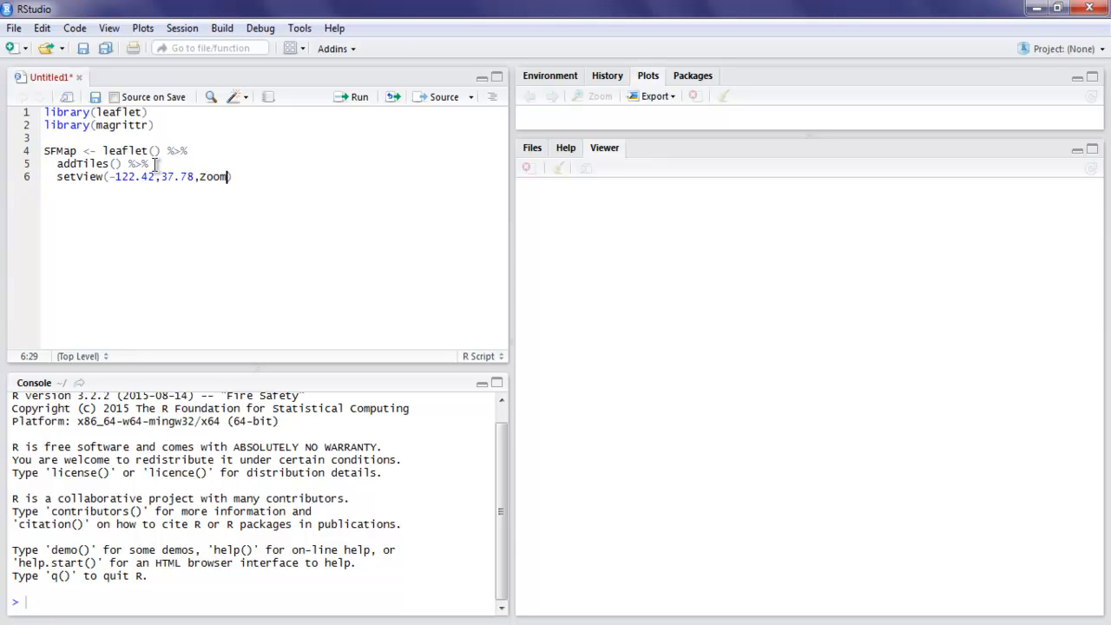
{"action": "key", "text": "Backspace"}
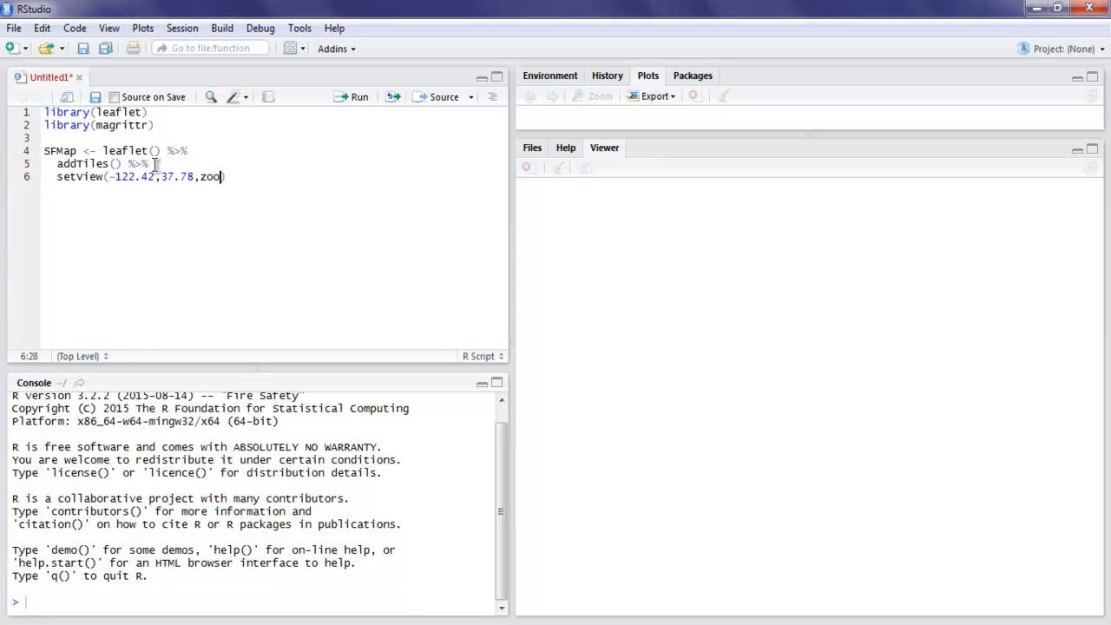
{"action": "type", "text": "m="}
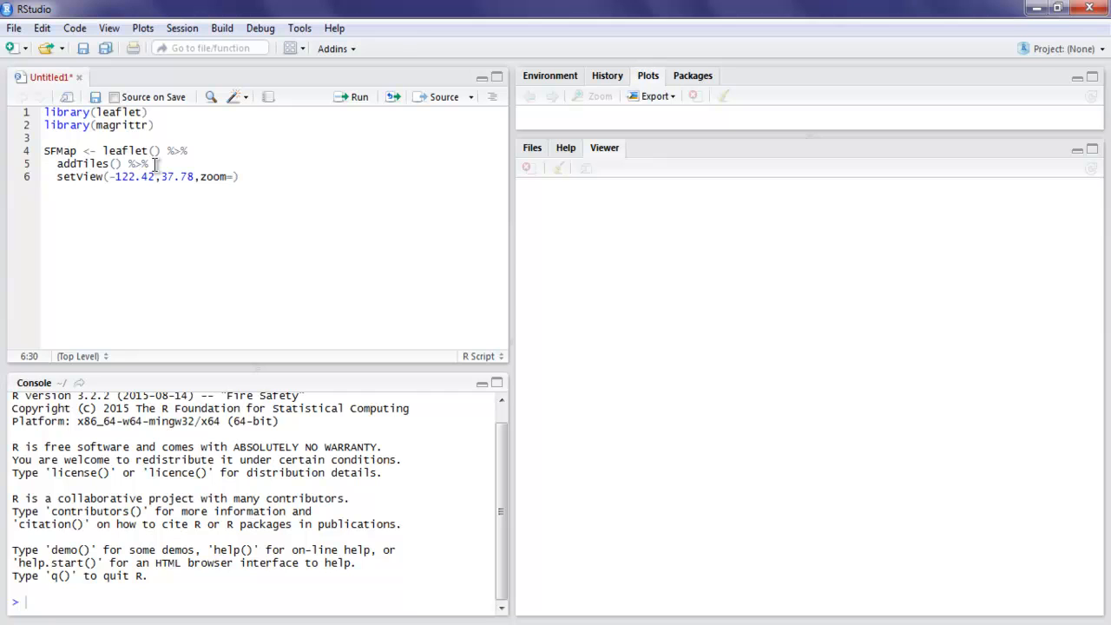
{"action": "type", "text": "13"}
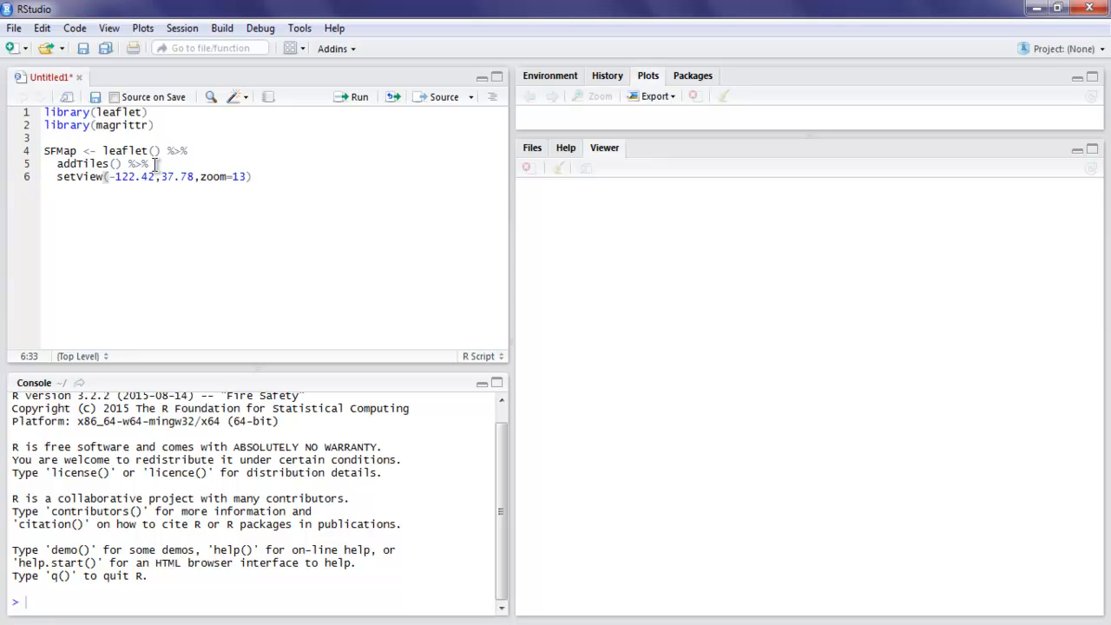
{"action": "type", "text": "%>%"}
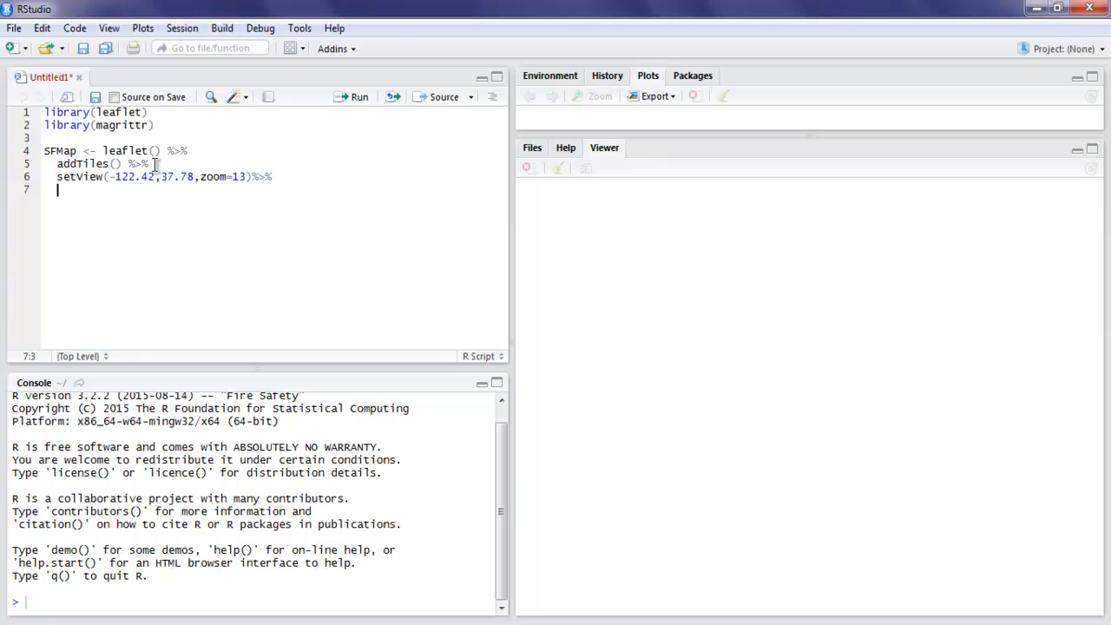
Step: Start addMarkers with the coordinates -122.42,37.78 on line 7
{"action": "type", "text": "addMarkers("}
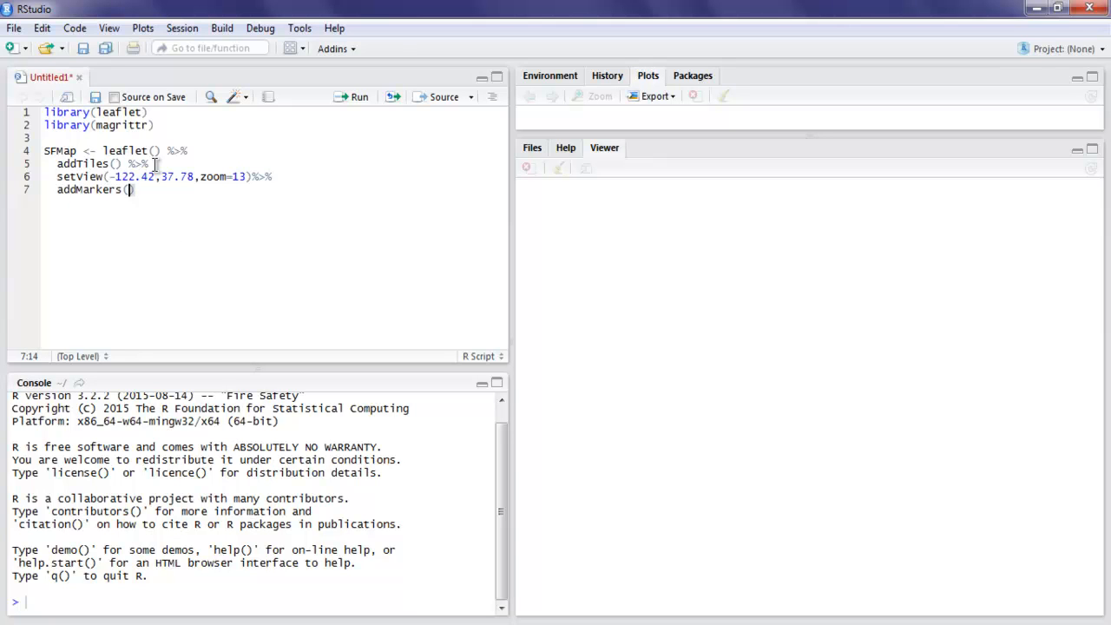
{"action": "type", "text": "-122"}
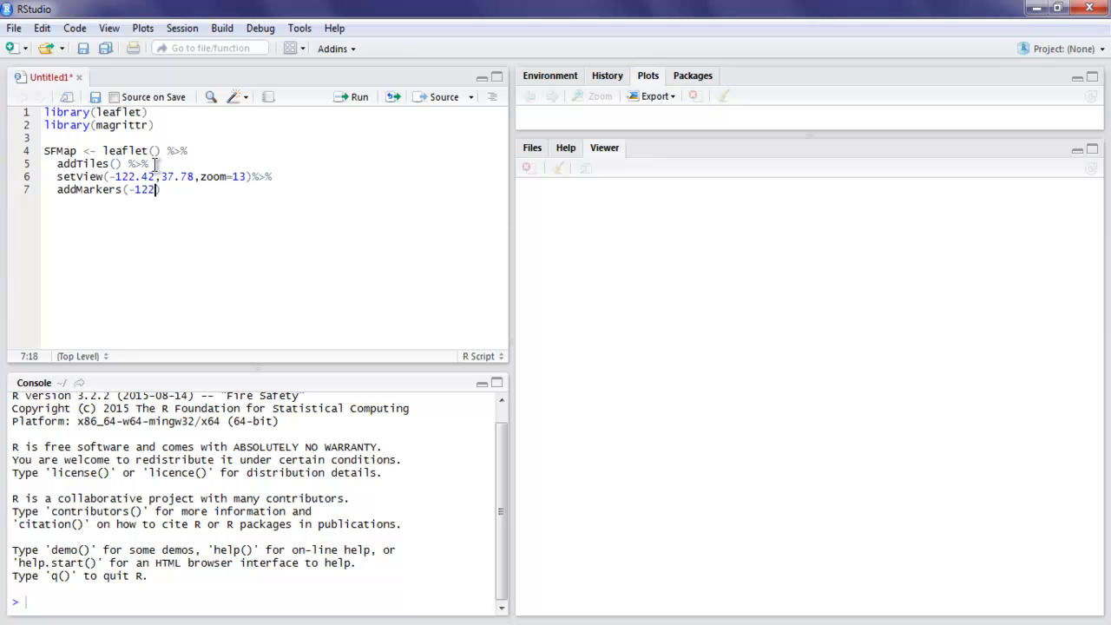
{"action": "type", "text": ".42"}
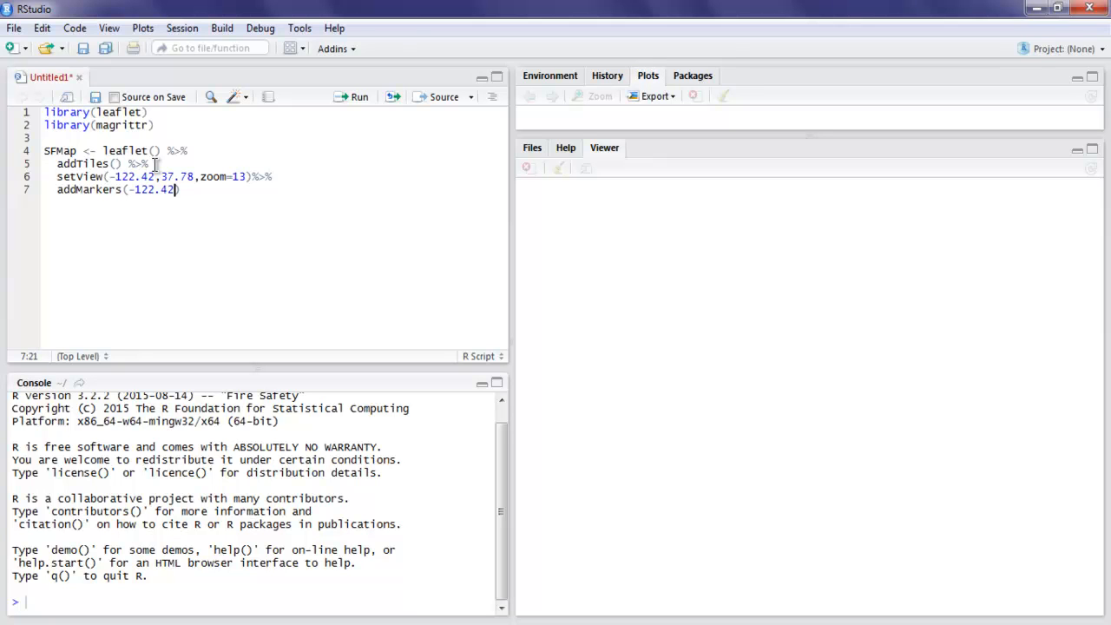
{"action": "type", "text": ","}
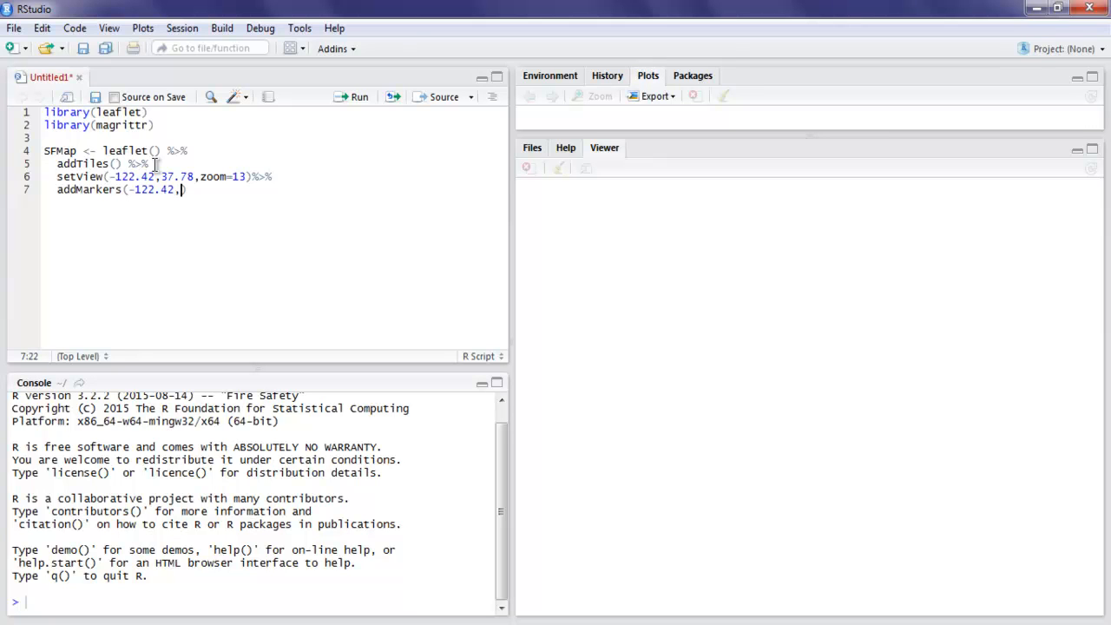
{"action": "type", "text": "37."}
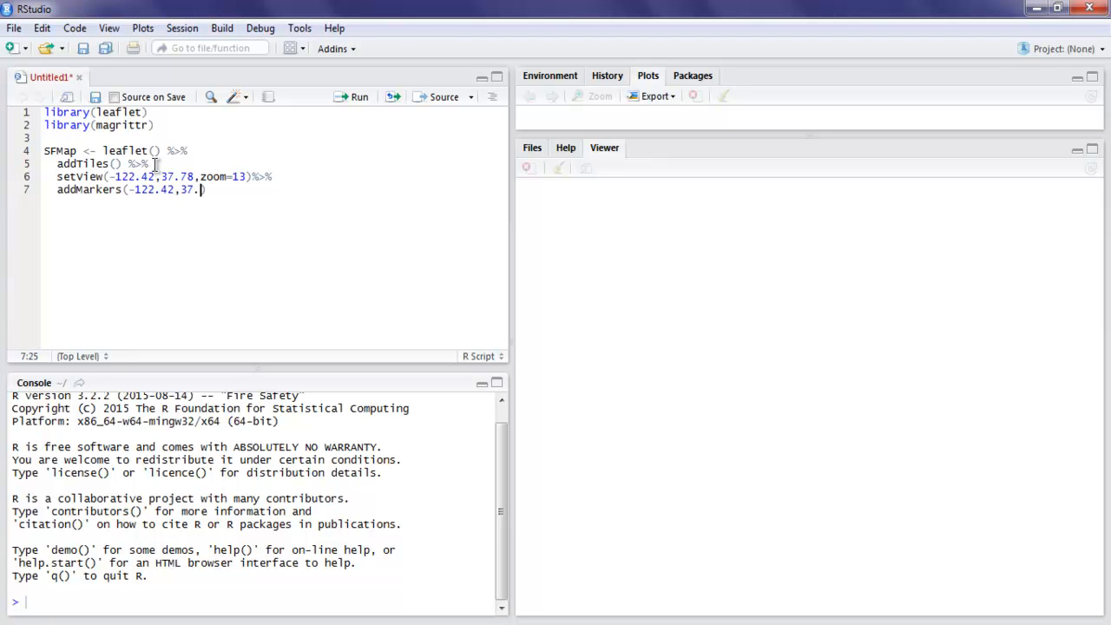
{"action": "type", "text": "7"}
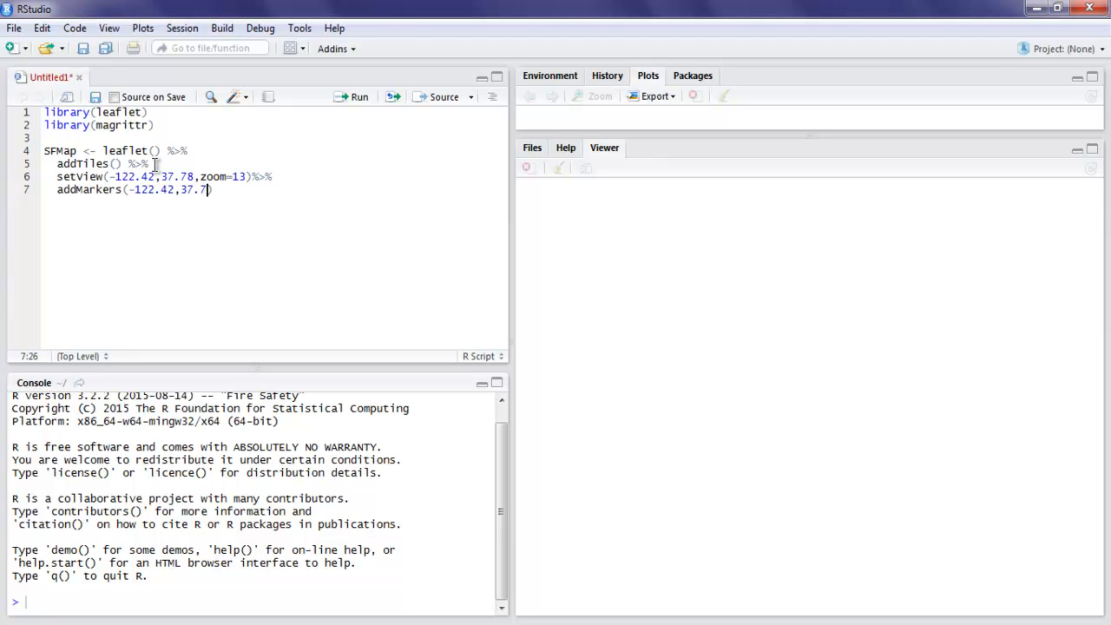
{"action": "type", "text": "8"}
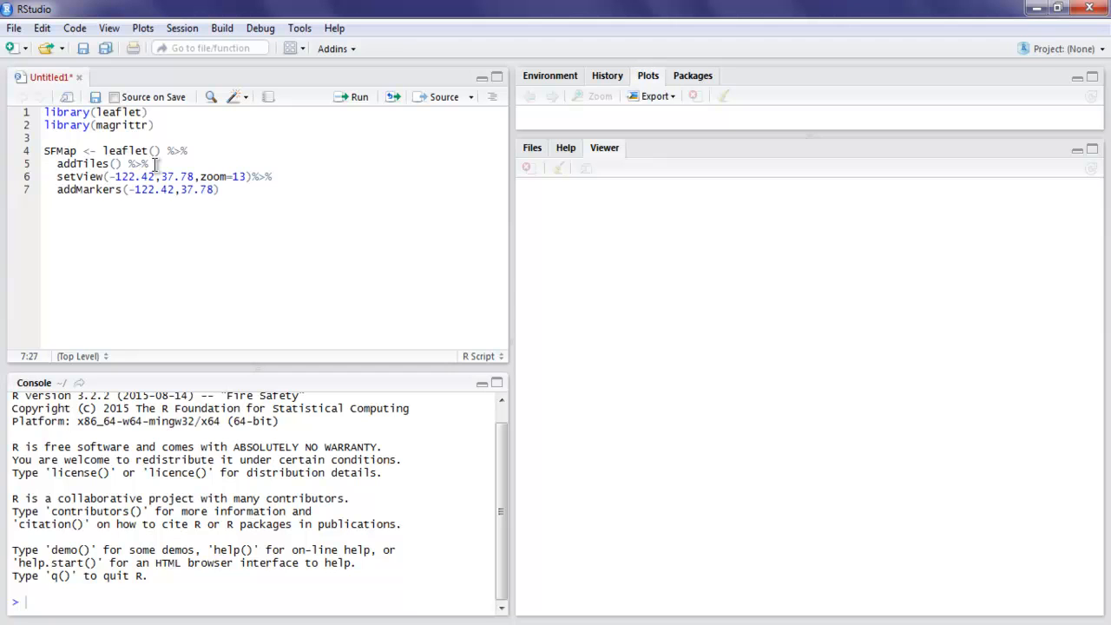
Step: Finish the marker call with popup="SF Bay area" and begin line 8
{"action": "type", "text": "popup="}
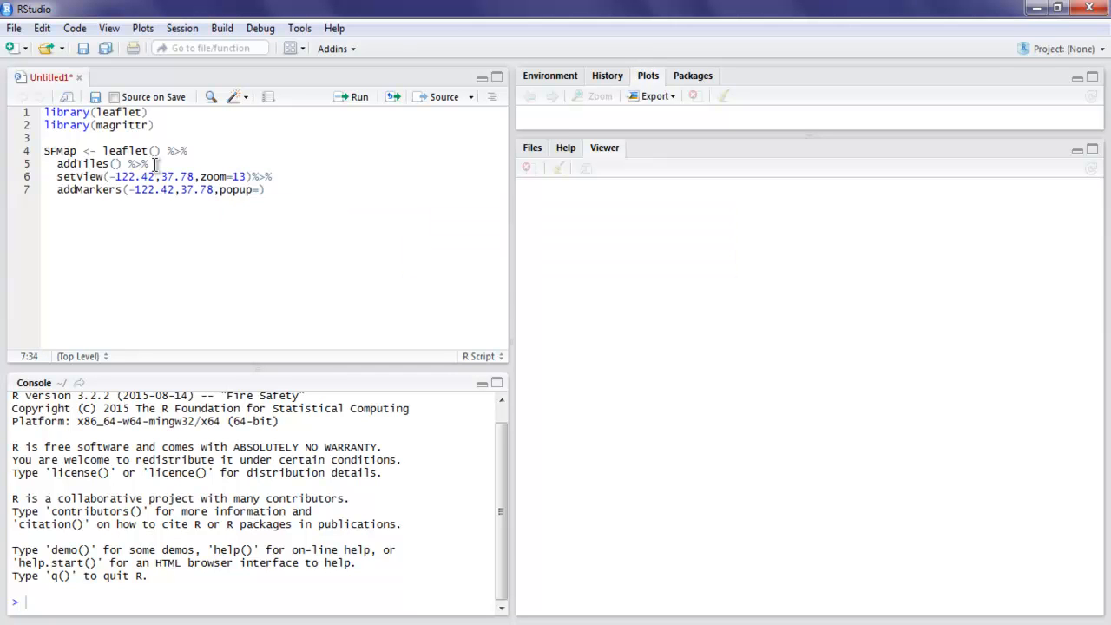
{"action": "type", "text": "\""}
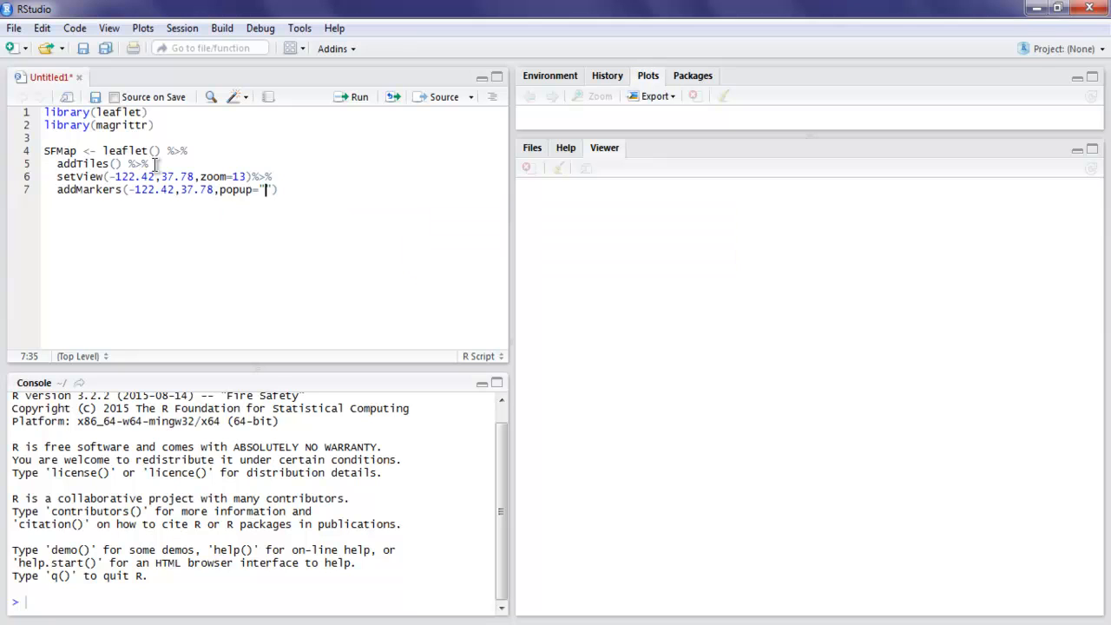
{"action": "type", "text": "SF"}
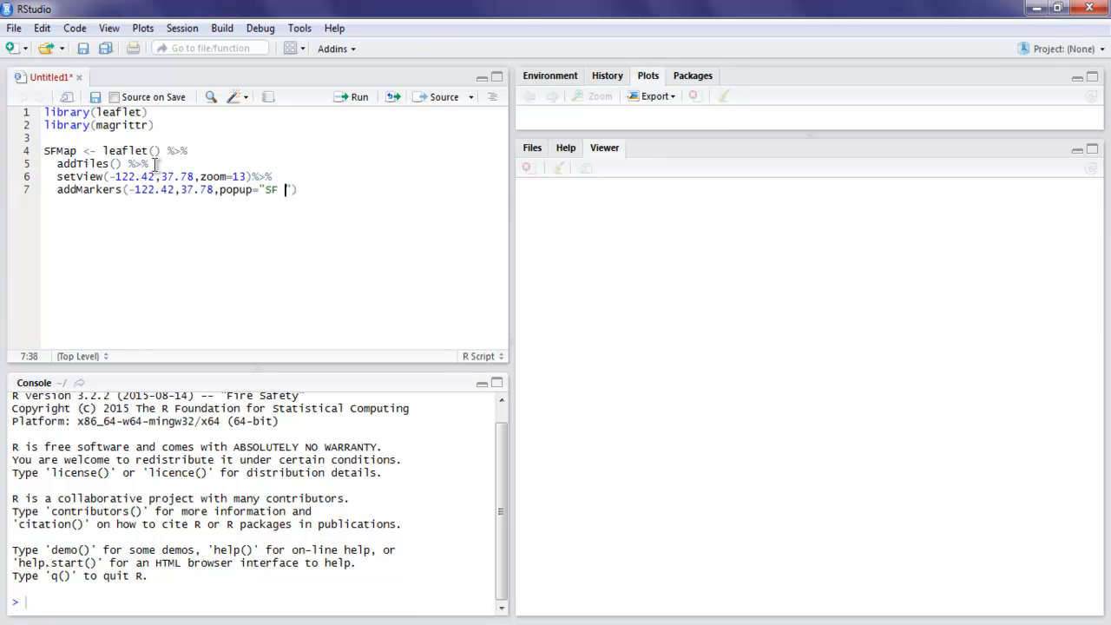
{"action": "type", "text": "Bay area"}
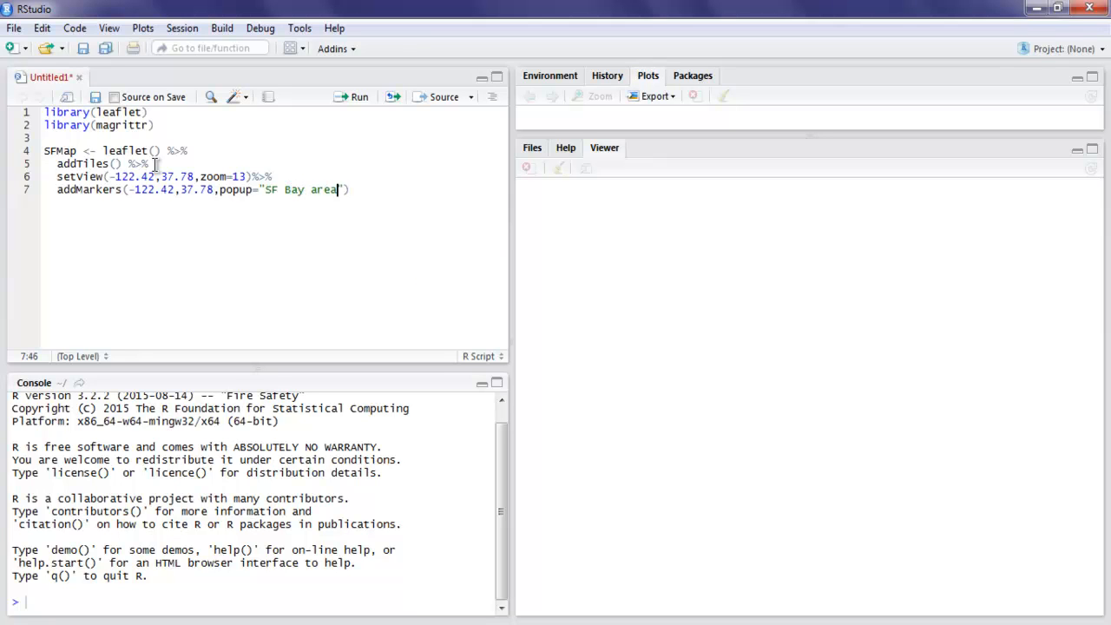
{"action": "type", "text": ")"}
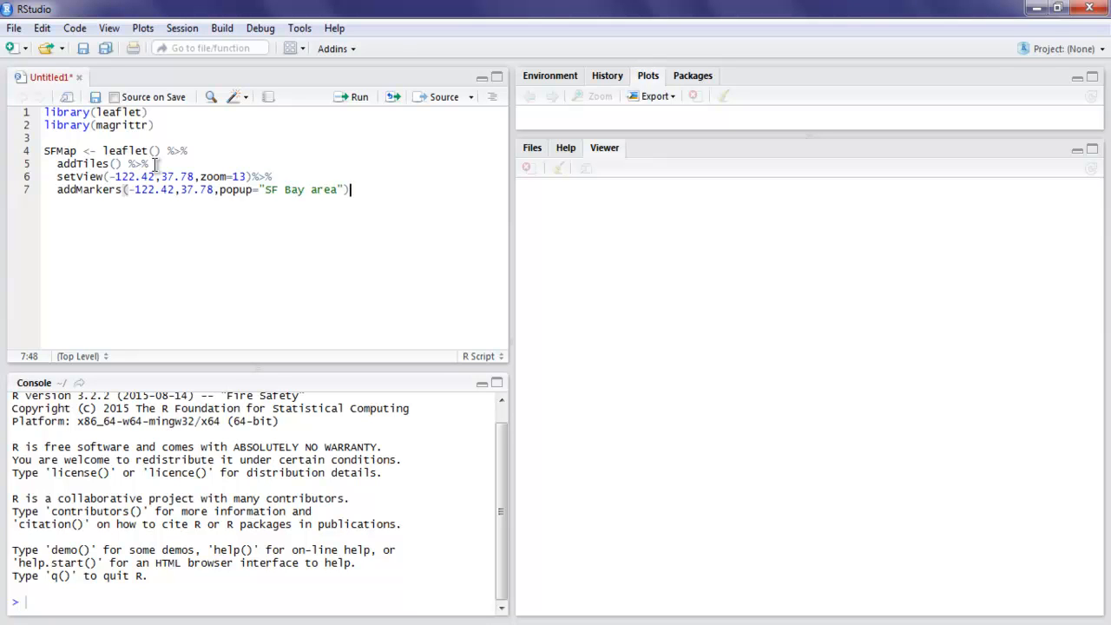
{"action": "type", "text": "s"}
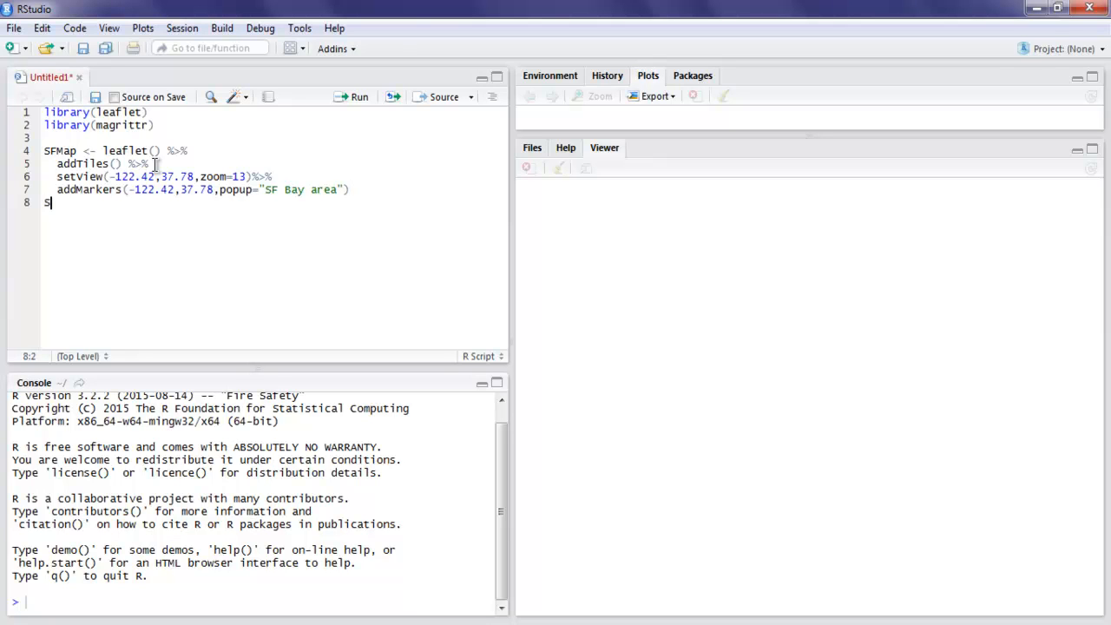
Step: Write SFMap alone on line 8 so the script prints the map
{"action": "type", "text": "FMap"}
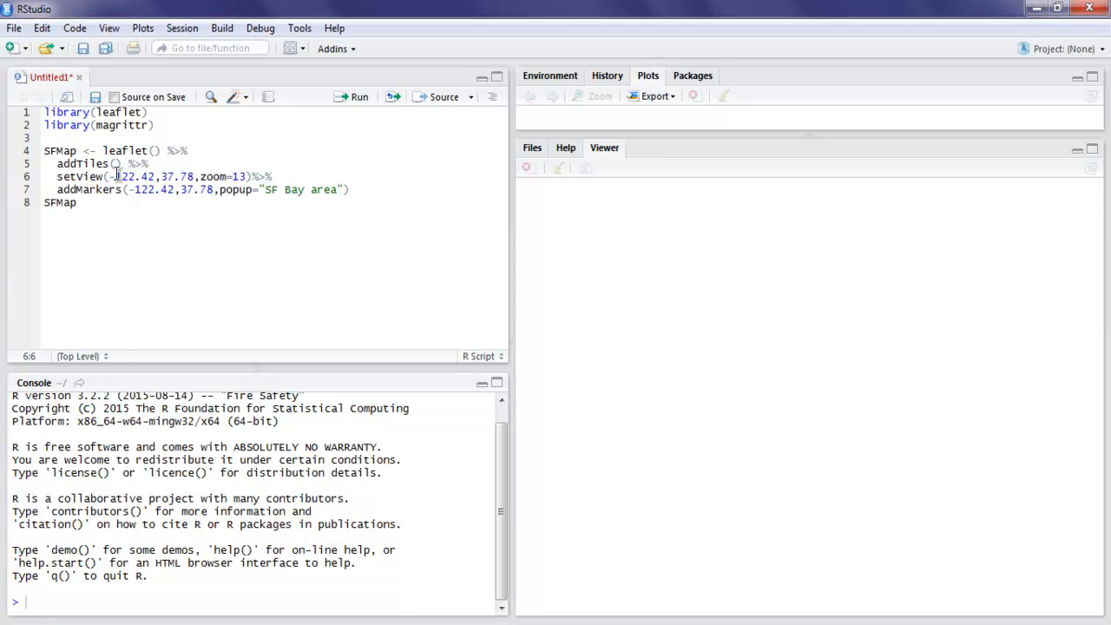
Step: Run every script line from library(leaflet) through SFMap in the console
{"action": "left_click", "coordinate": [45, 111]}
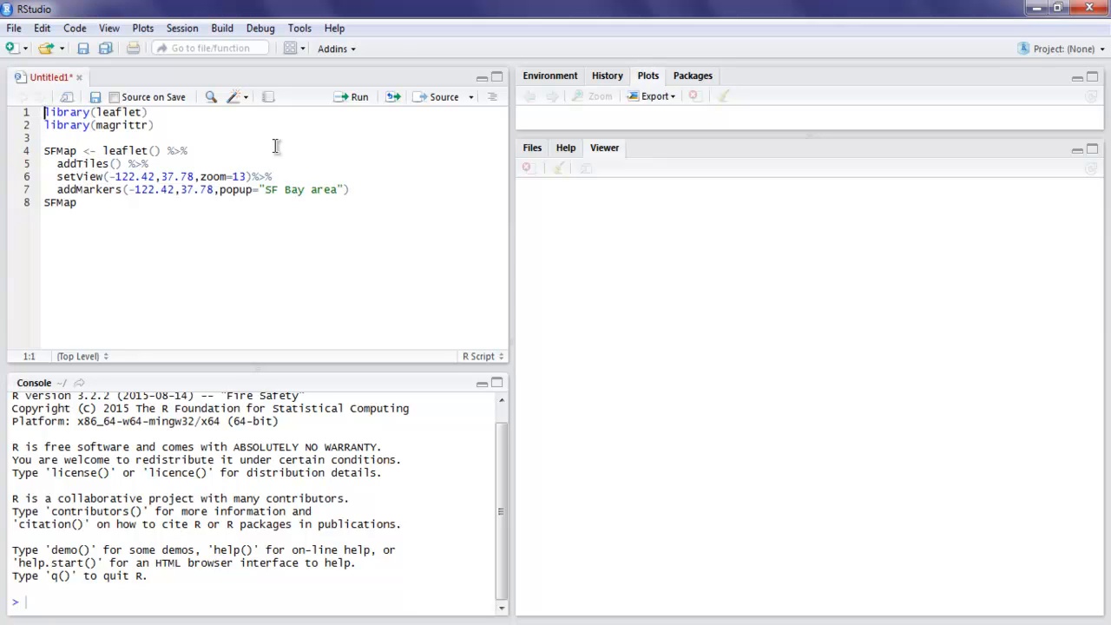
{"action": "left_click", "coordinate": [357, 97]}
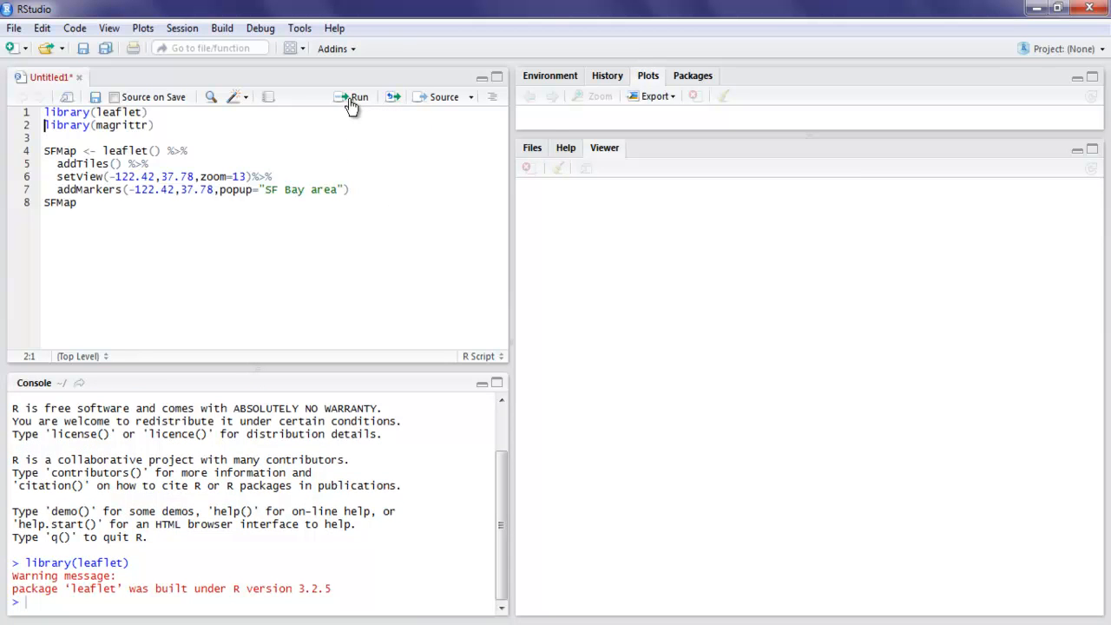
{"action": "left_click", "coordinate": [359, 98]}
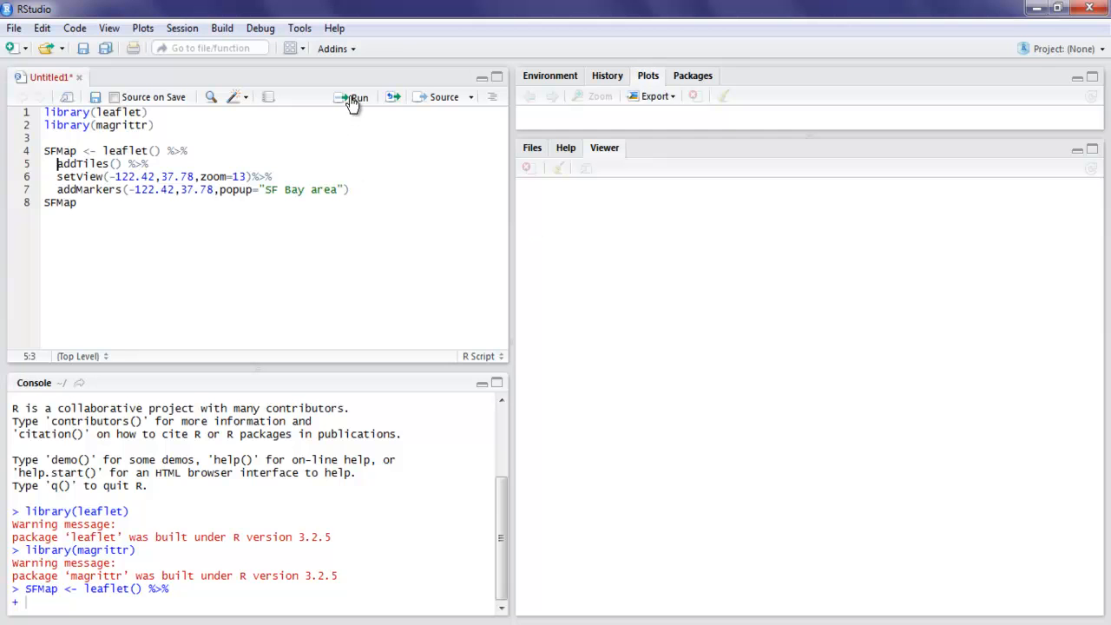
{"action": "left_click", "coordinate": [354, 97]}
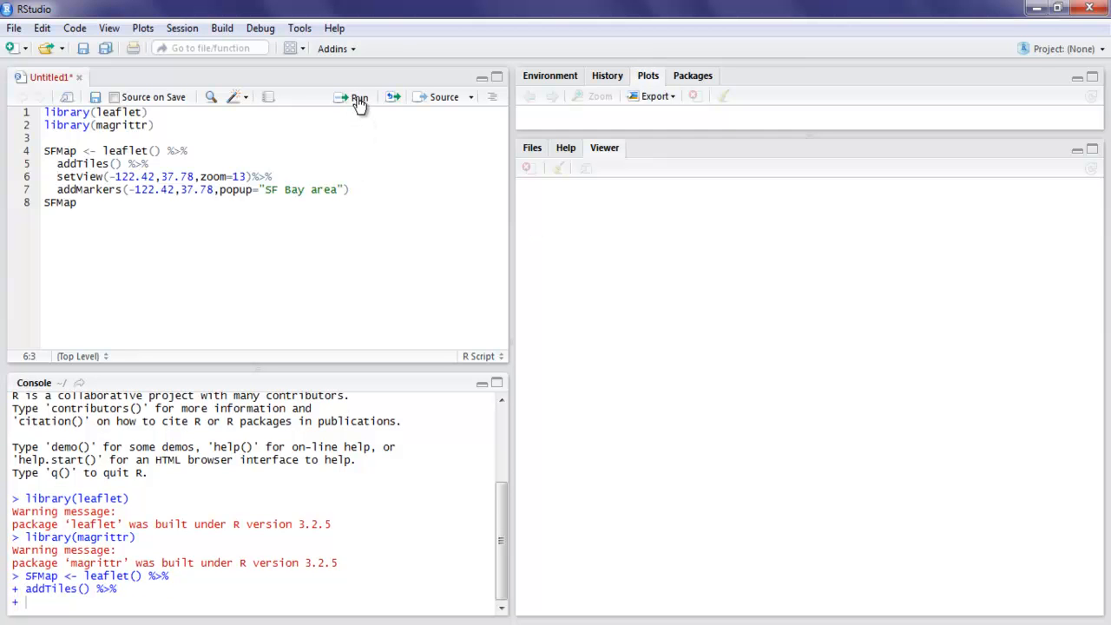
{"action": "left_click", "coordinate": [357, 97]}
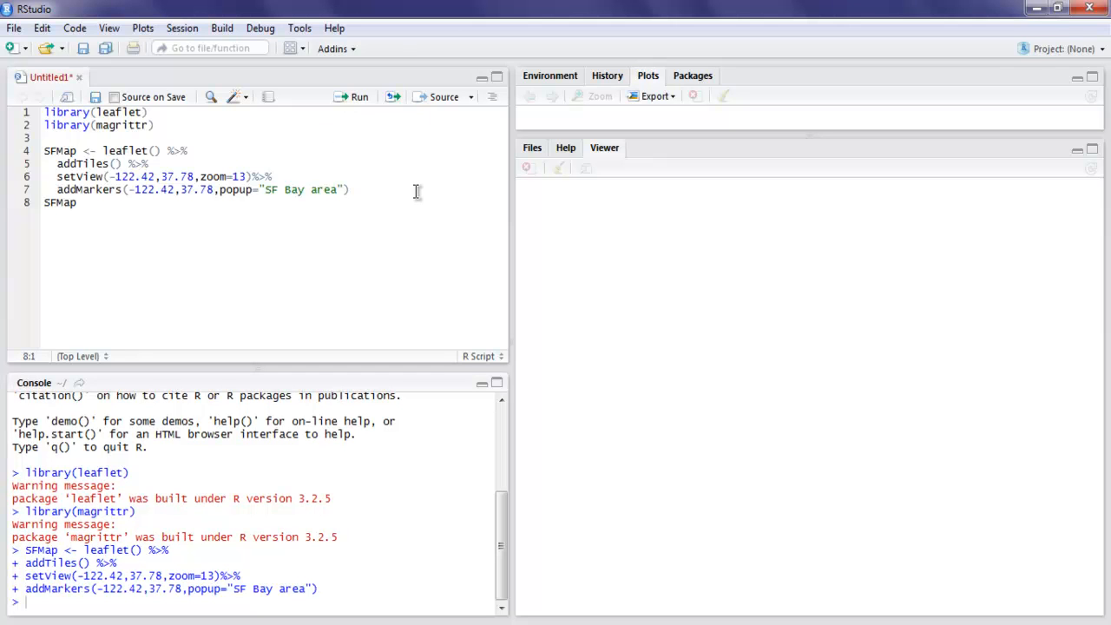
{"action": "mouse_move", "coordinate": [386, 146]}
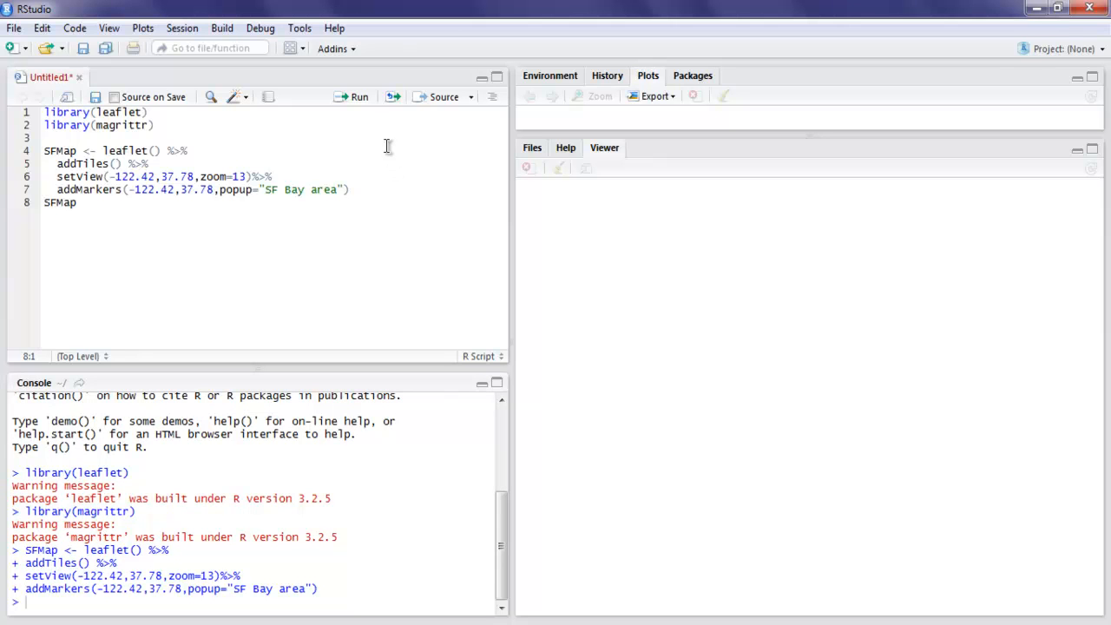
{"action": "left_click", "coordinate": [359, 97]}
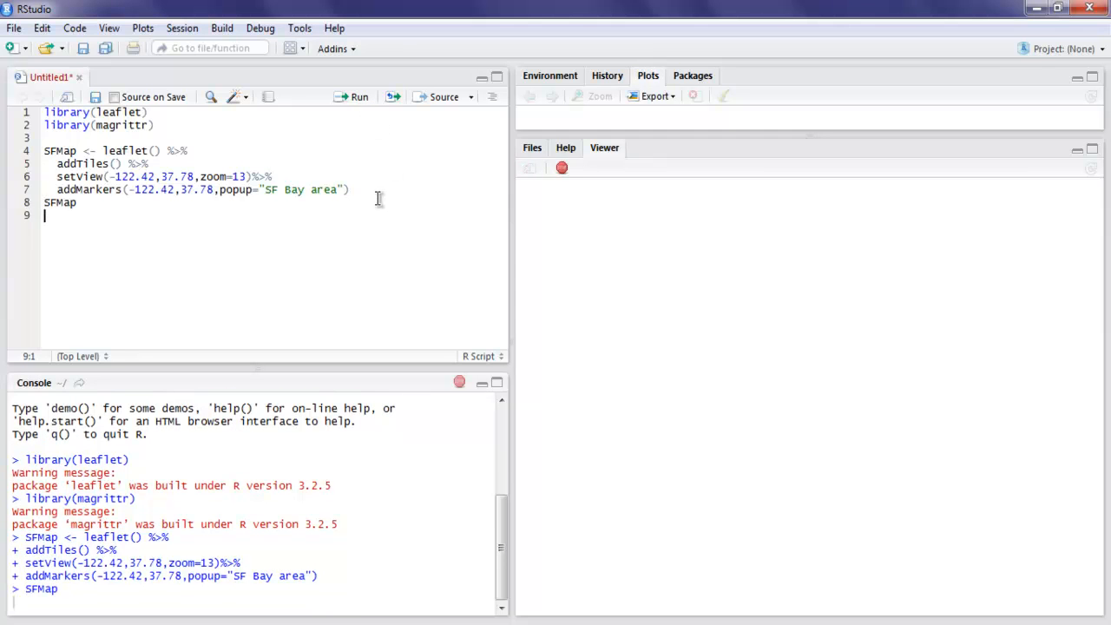
{"action": "left_click", "coordinate": [358, 97]}
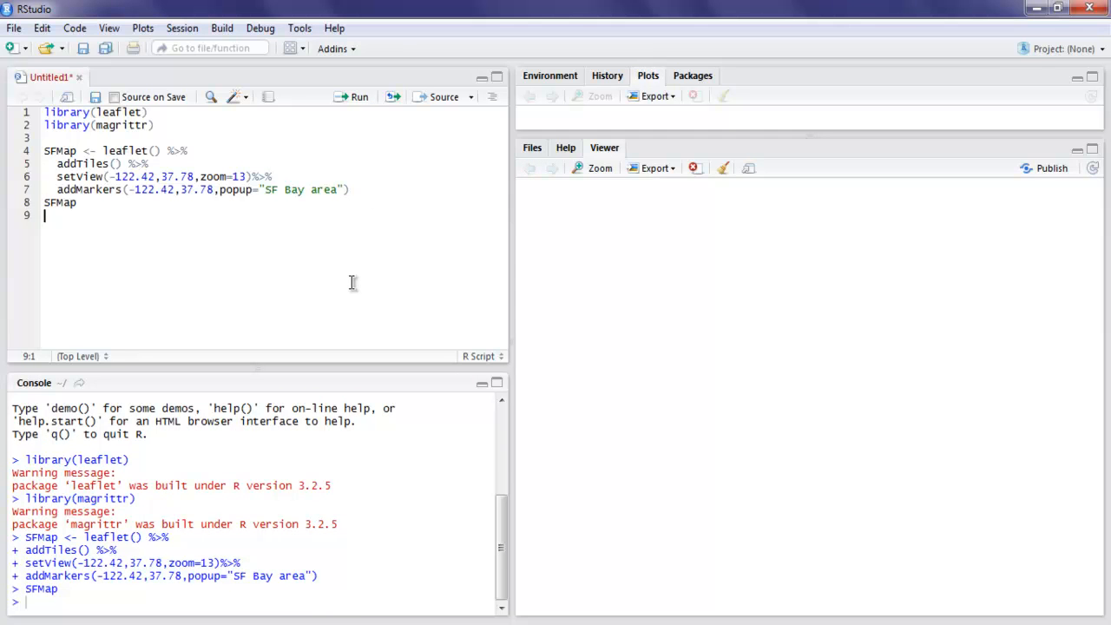
Step: View the rendered San Francisco map and show the marker's SF Bay area popup
{"action": "left_click", "coordinate": [358, 97]}
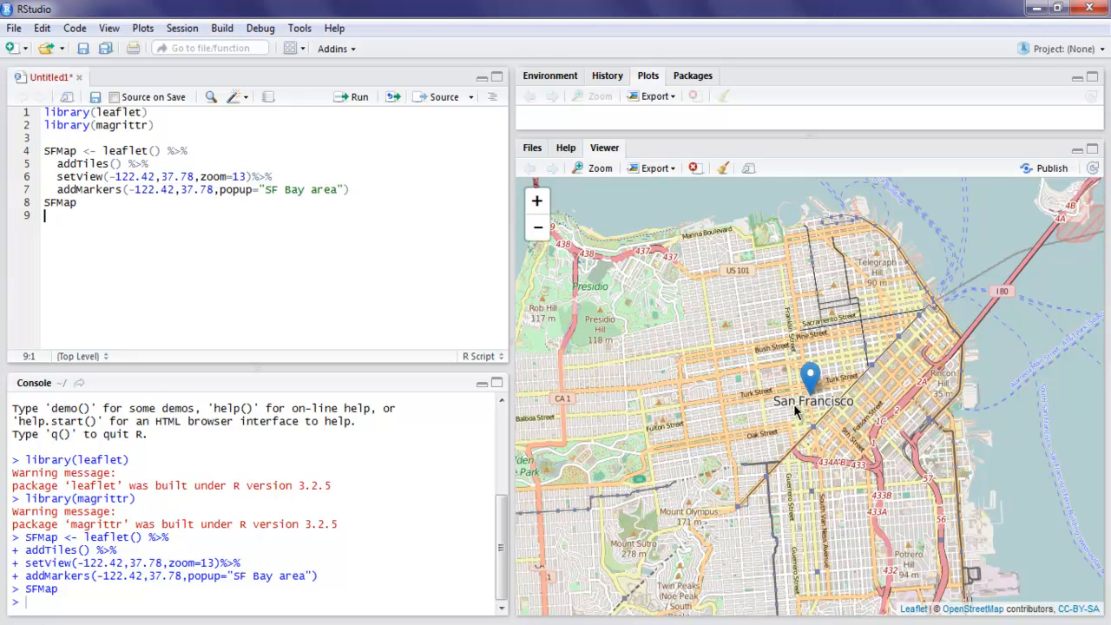
{"action": "mouse_move", "coordinate": [868, 372]}
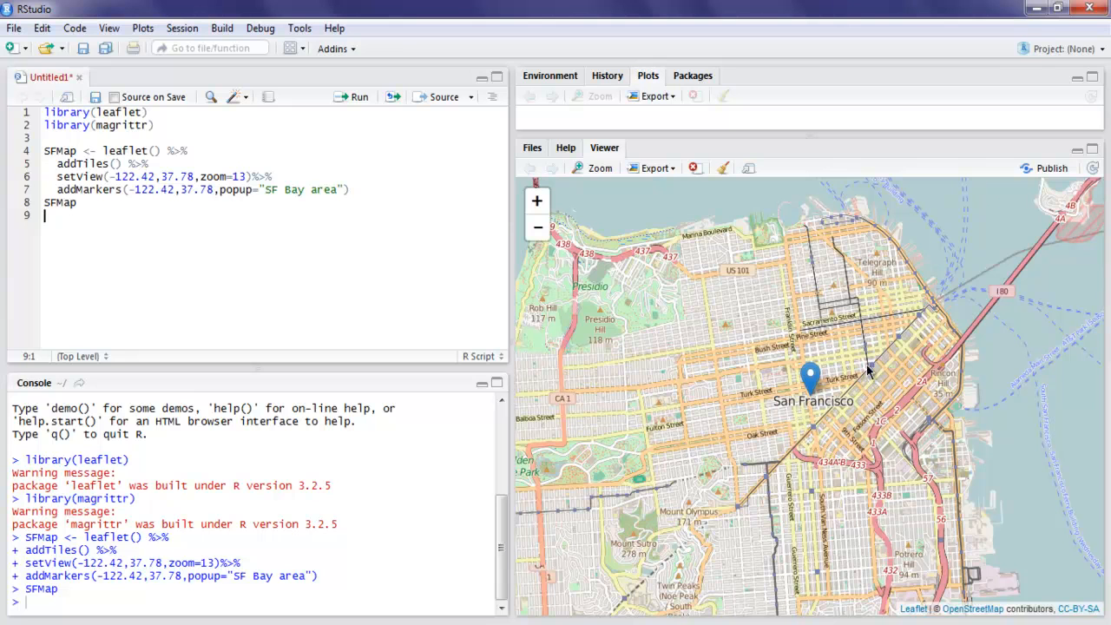
{"action": "mouse_move", "coordinate": [774, 410]}
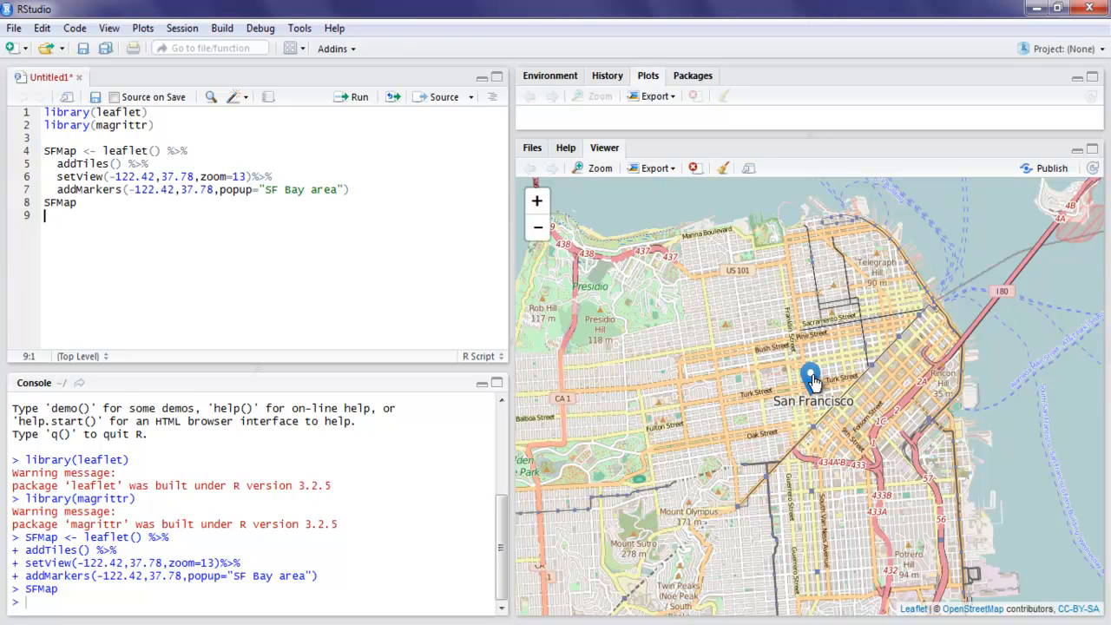
{"action": "left_click", "coordinate": [809, 379]}
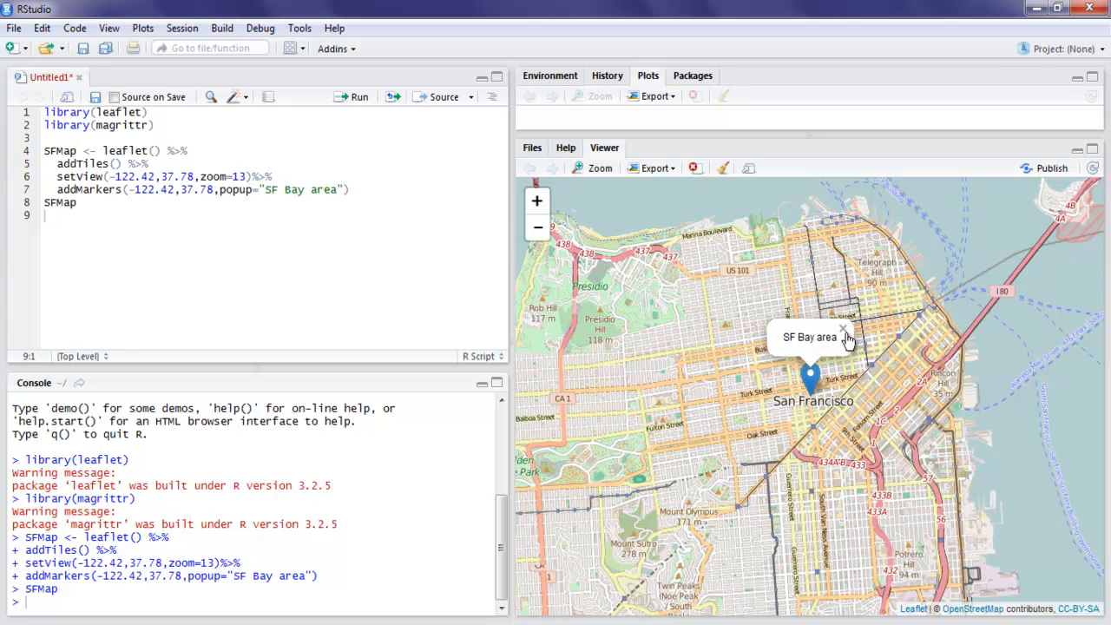
{"action": "left_click", "coordinate": [843, 330]}
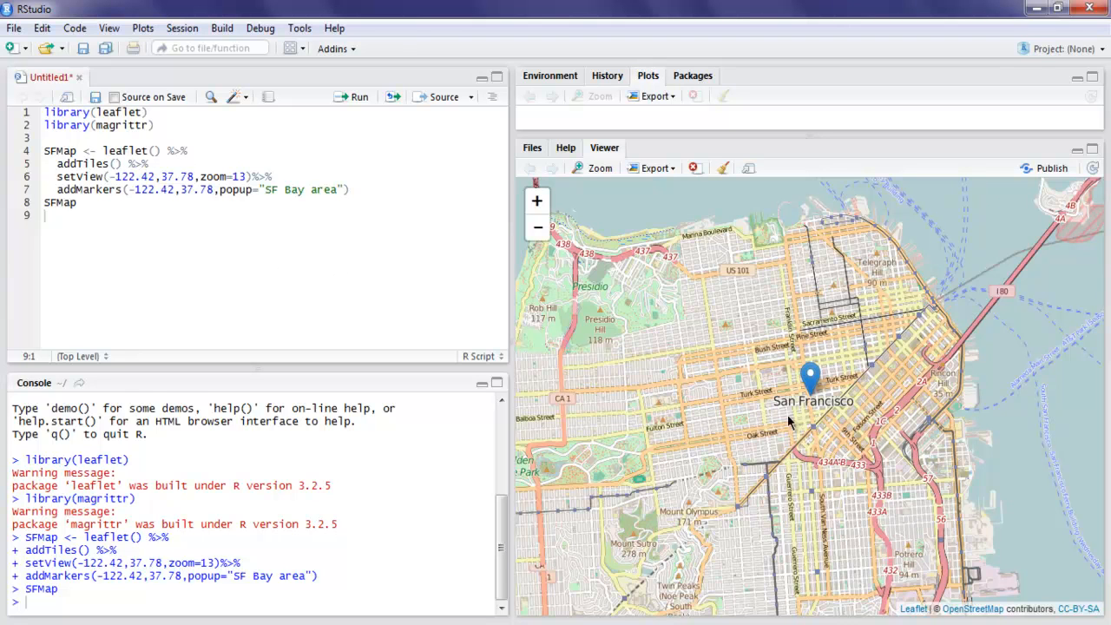
{"action": "mouse_move", "coordinate": [802, 414]}
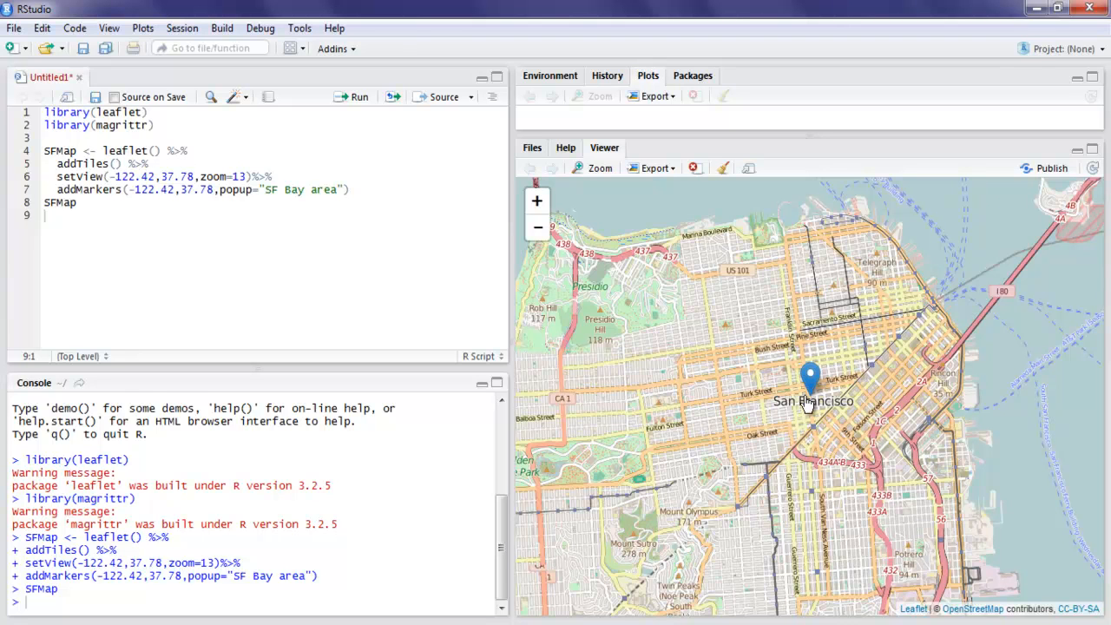